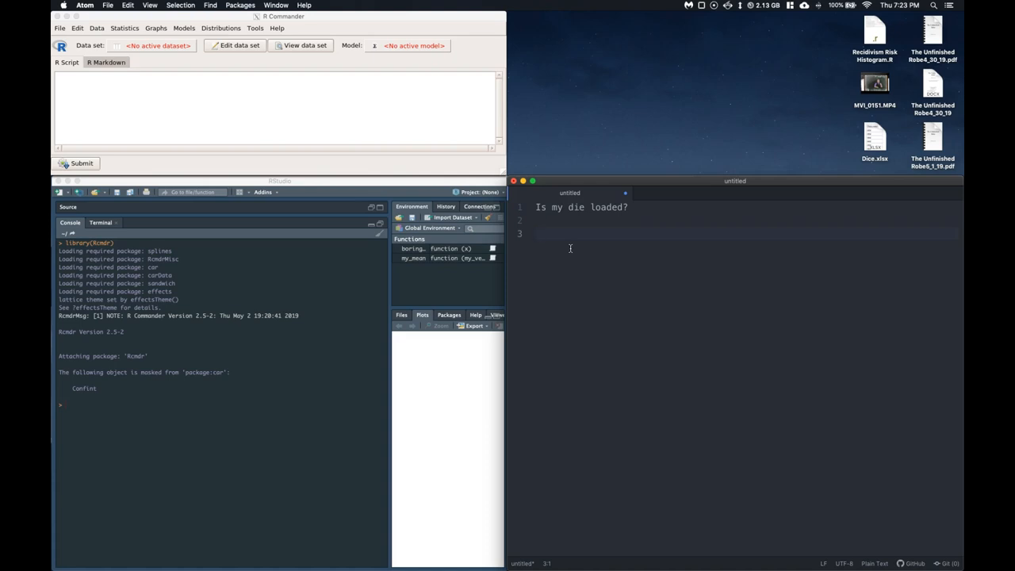
On line 3, write 'Ho: The true distribution of our die is uniform'
{"action": "left_click", "coordinate": [538, 233]}
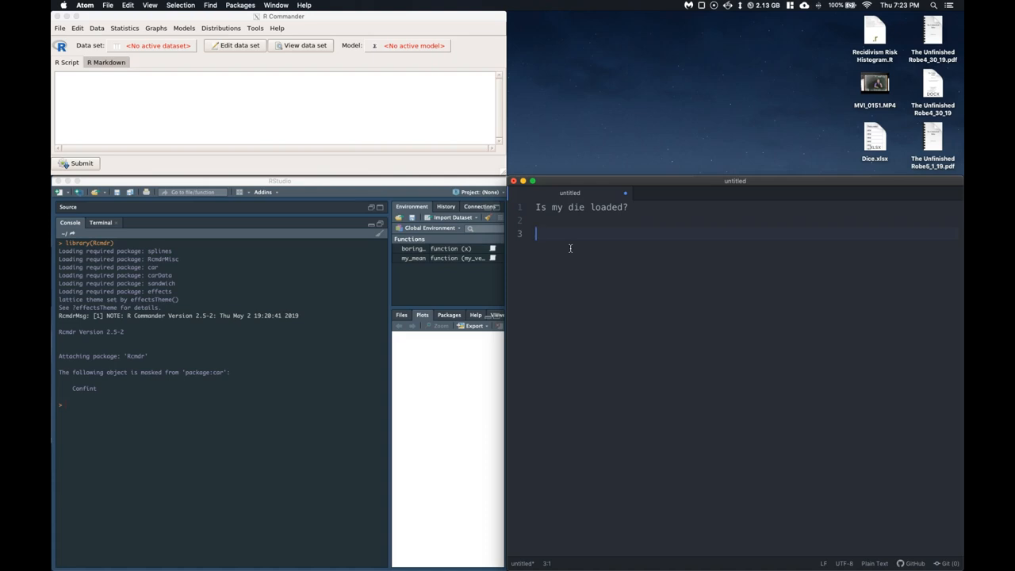
{"action": "type", "text": "Ho:"}
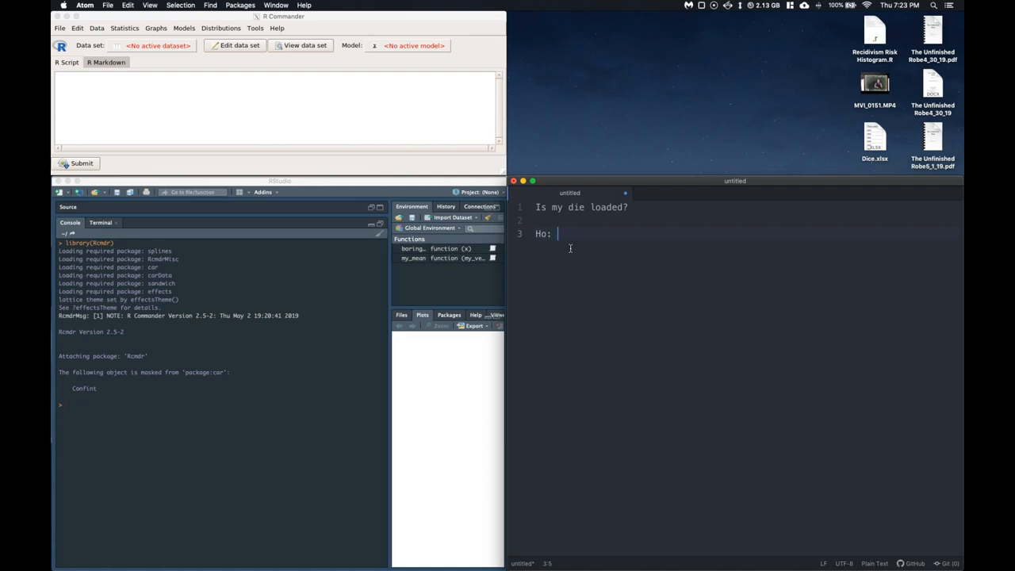
{"action": "type", "text": "The"}
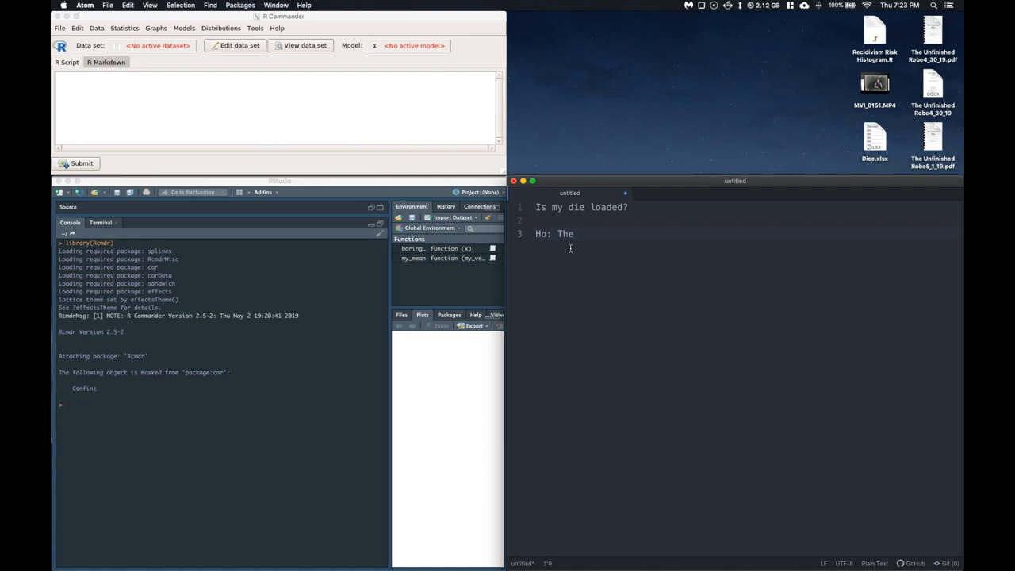
{"action": "type", "text": "true"}
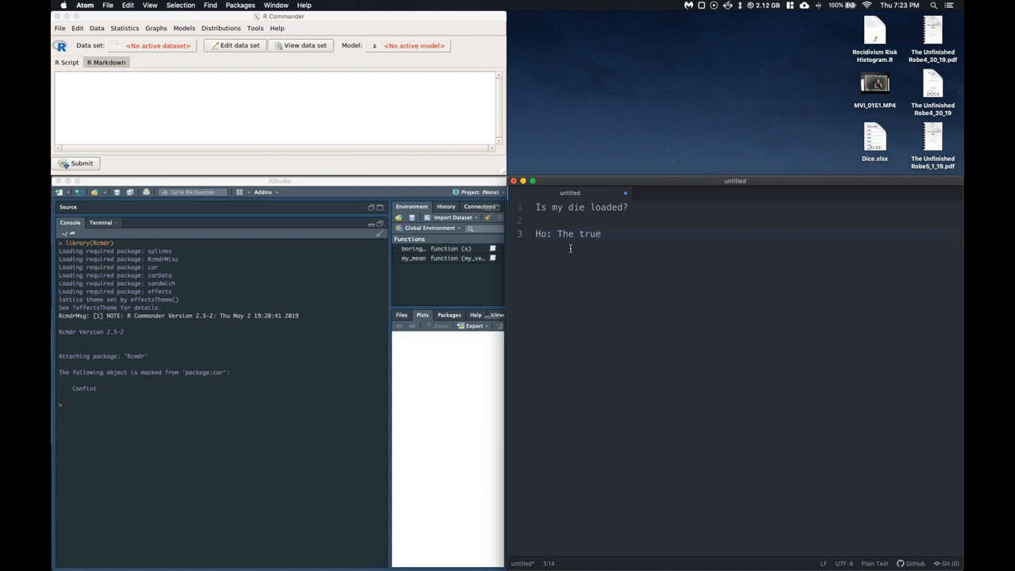
{"action": "type", "text": "distribution of outcomes"}
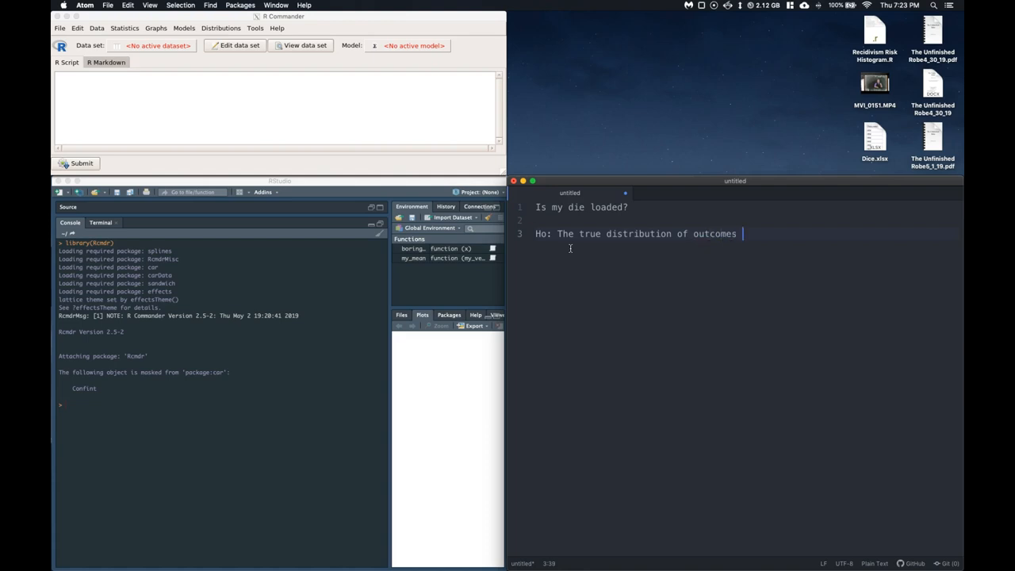
{"action": "type", "text": "of our dice is"}
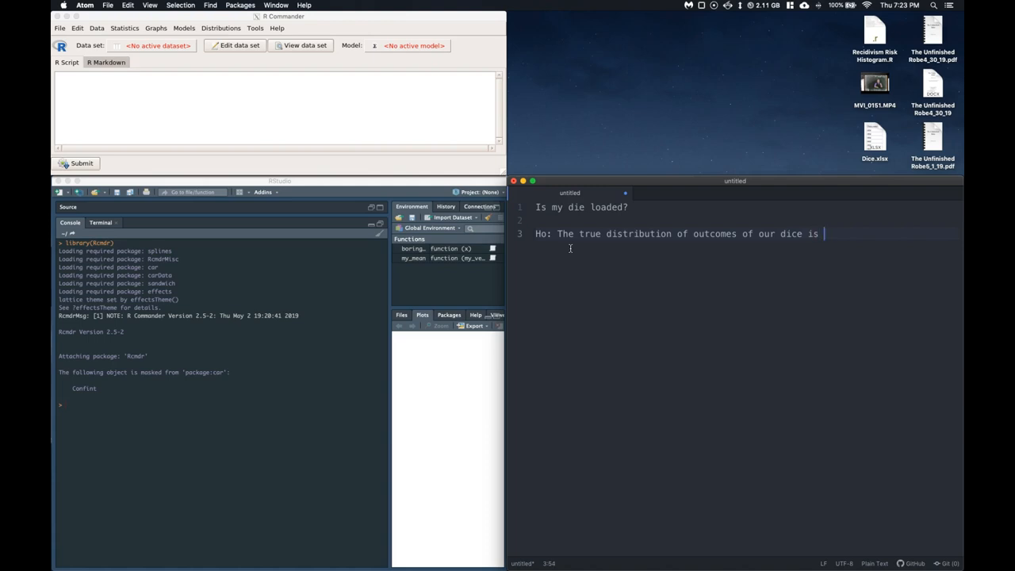
{"action": "type", "text": "uniform:"}
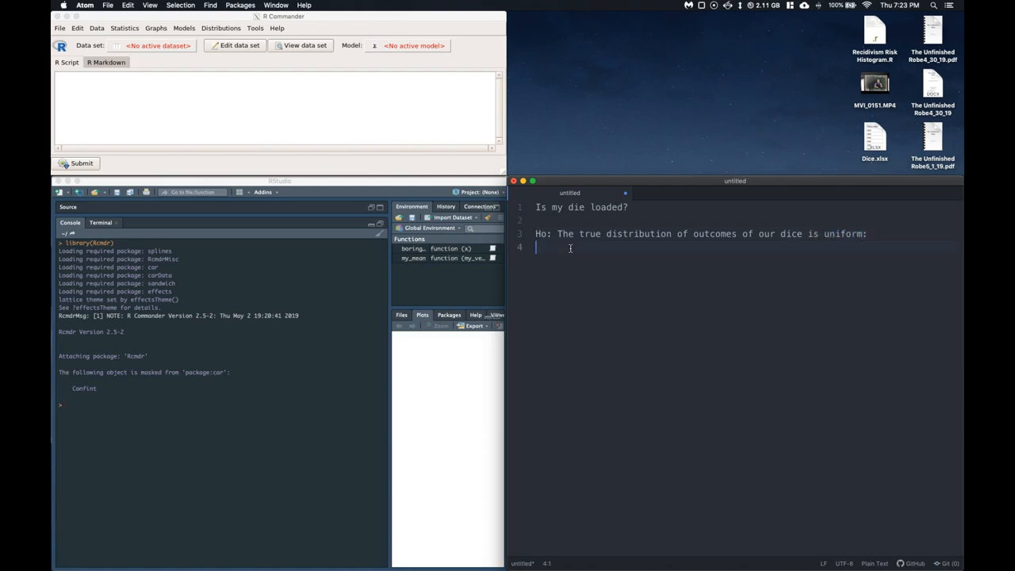
Add the line p1=p2=p3=p4=p5=p6=1/6 and start a new line
{"action": "type", "text": "p1-"}
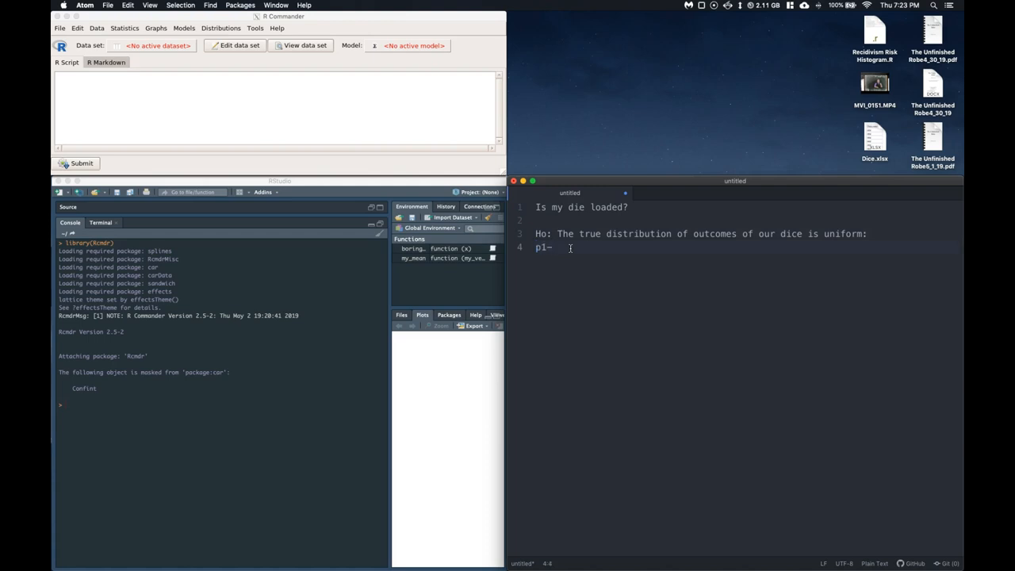
{"action": "type", "text": "=p2="}
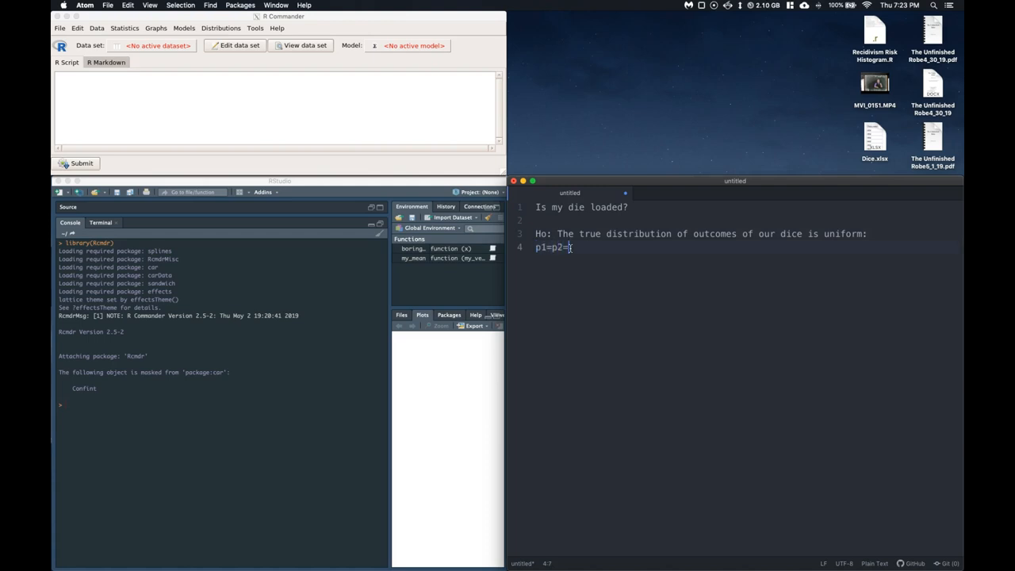
{"action": "type", "text": "p3=p4"}
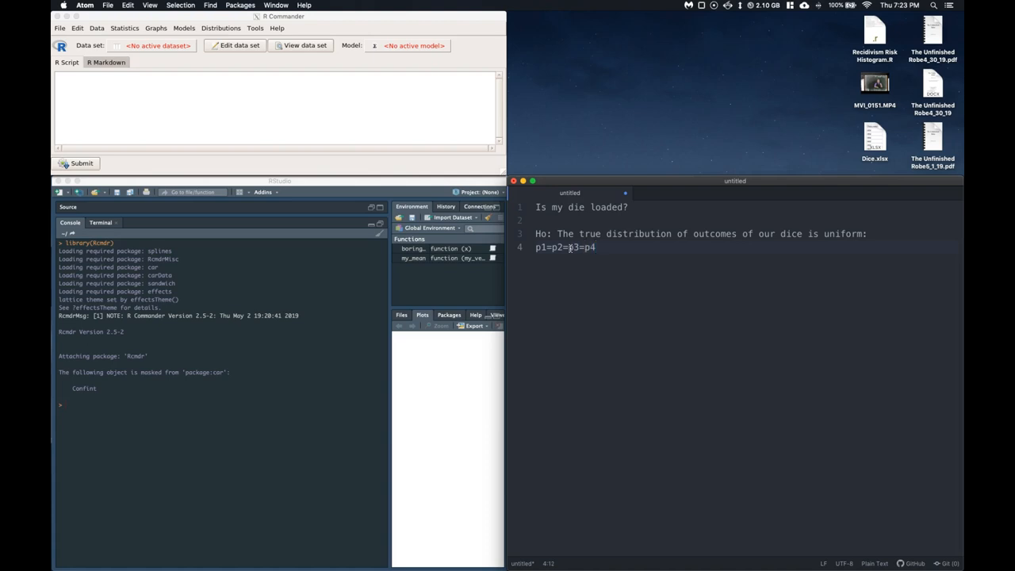
{"action": "type", "text": "=p5=p6"}
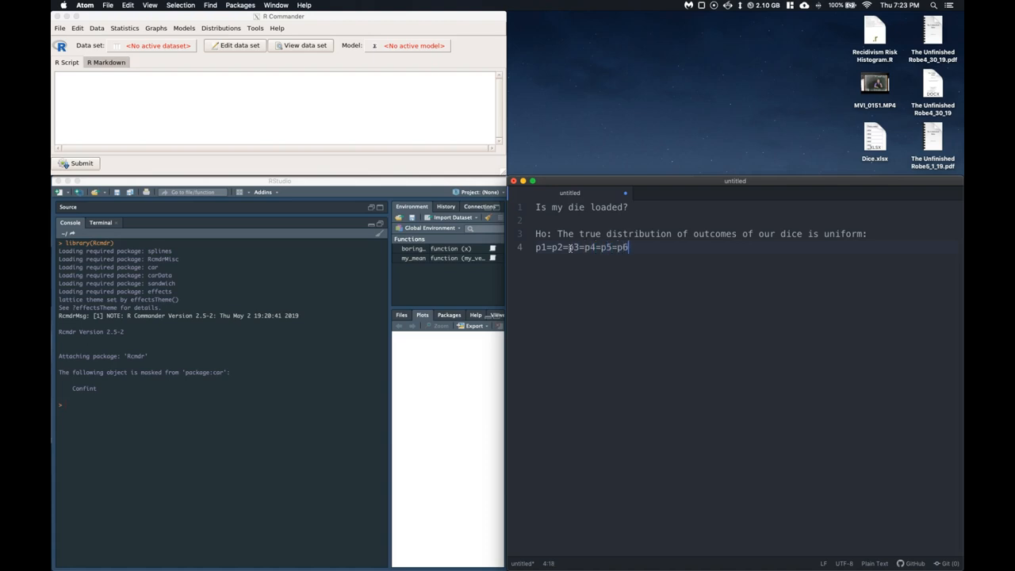
{"action": "type", "text": "1"}
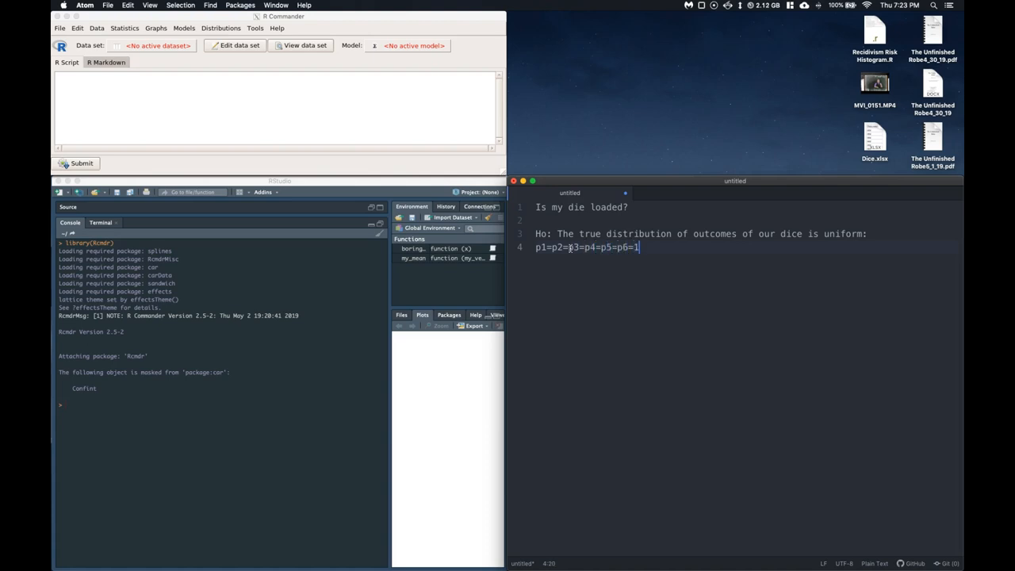
{"action": "type", "text": "/6"}
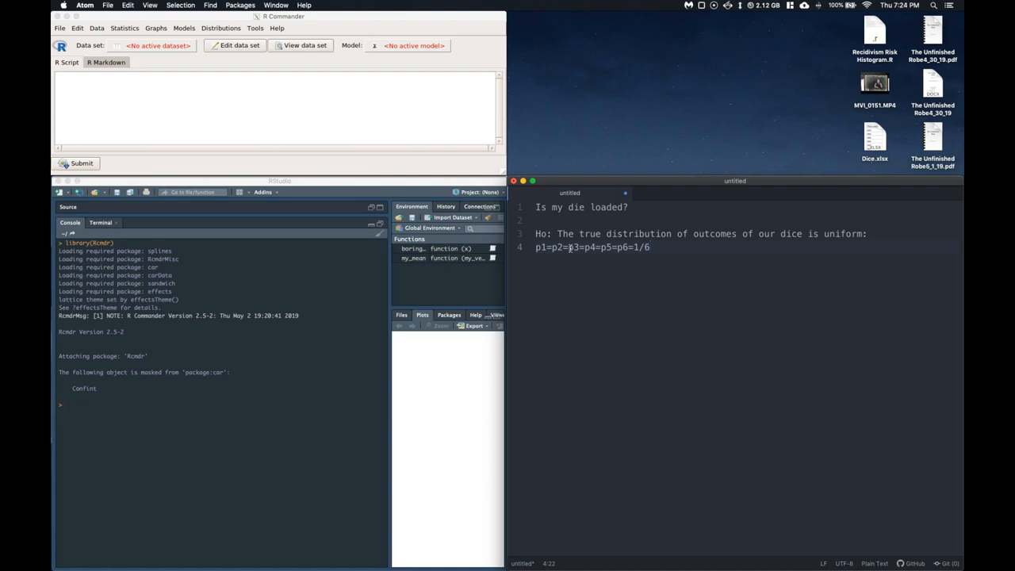
{"action": "key", "text": "enter"}
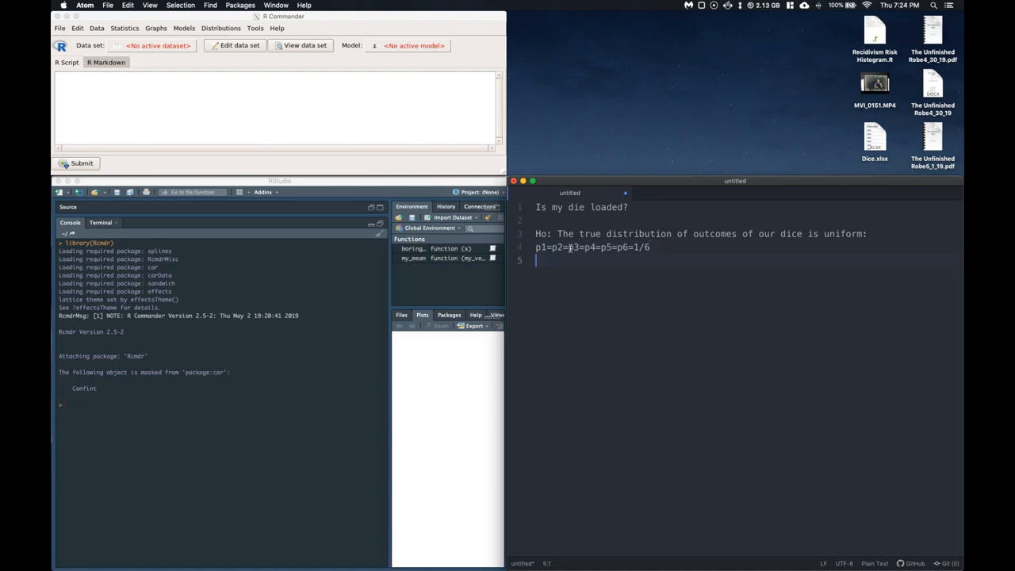
Write 'H1: true distribution is not uniform'
{"action": "type", "text": "H1: The"}
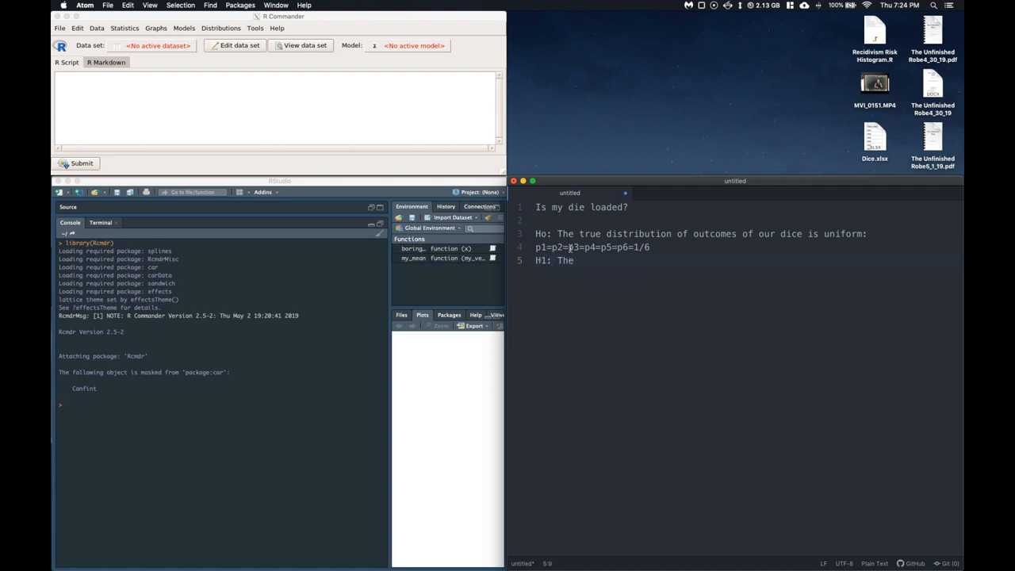
{"action": "type", "text": "true di"}
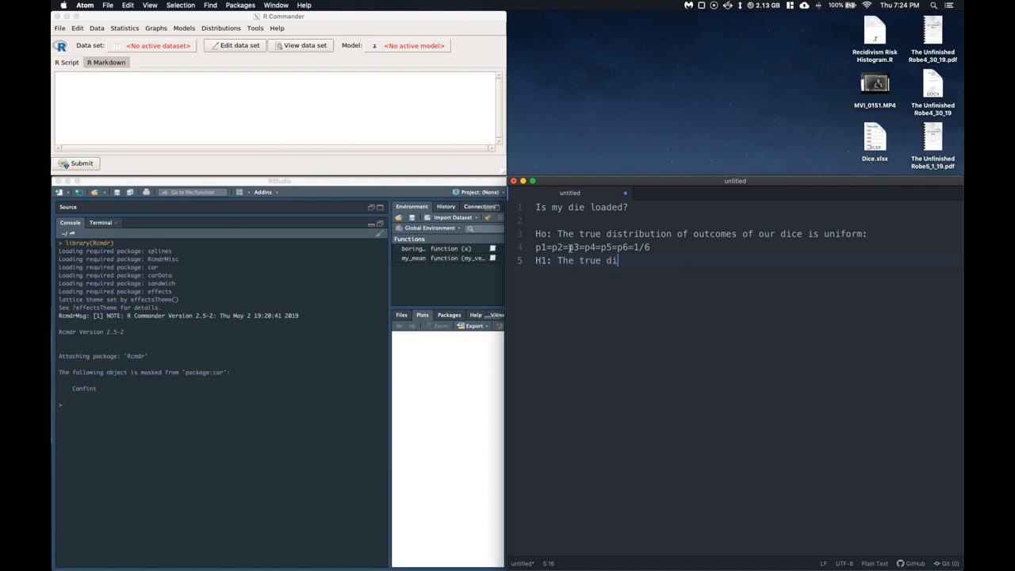
{"action": "type", "text": "stributy"}
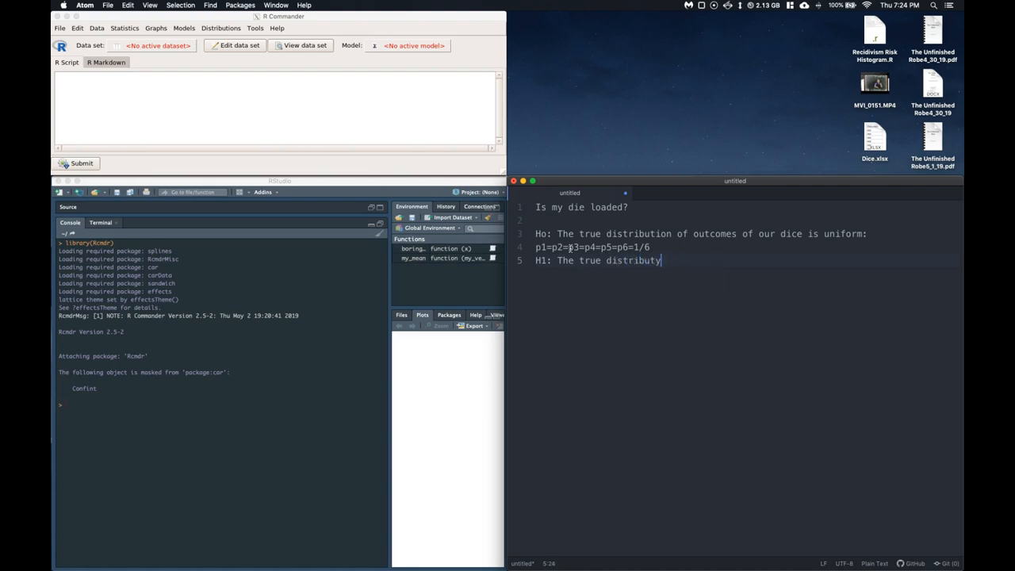
{"action": "type", "text": "ion is"}
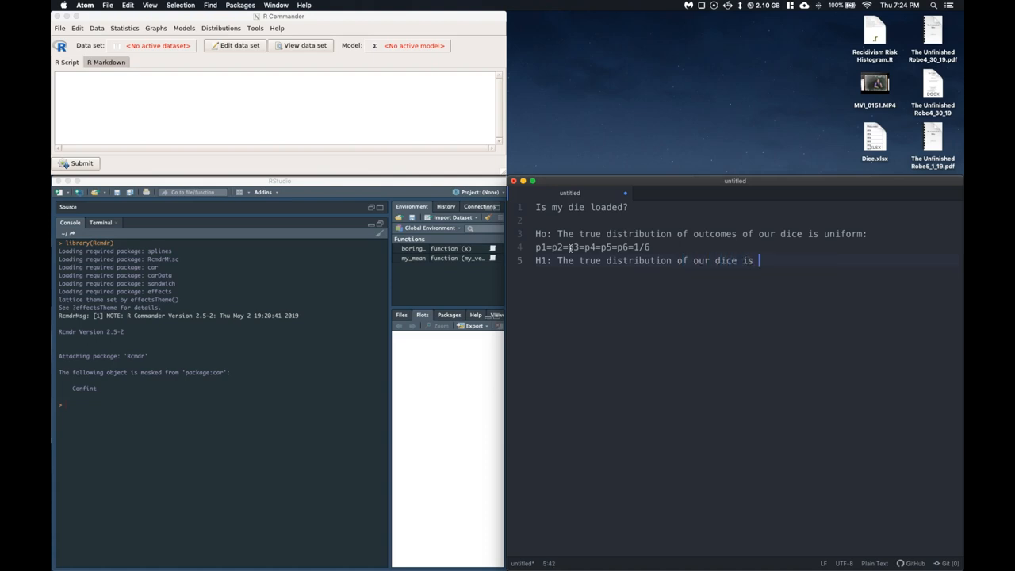
{"action": "type", "text": "not uniform"}
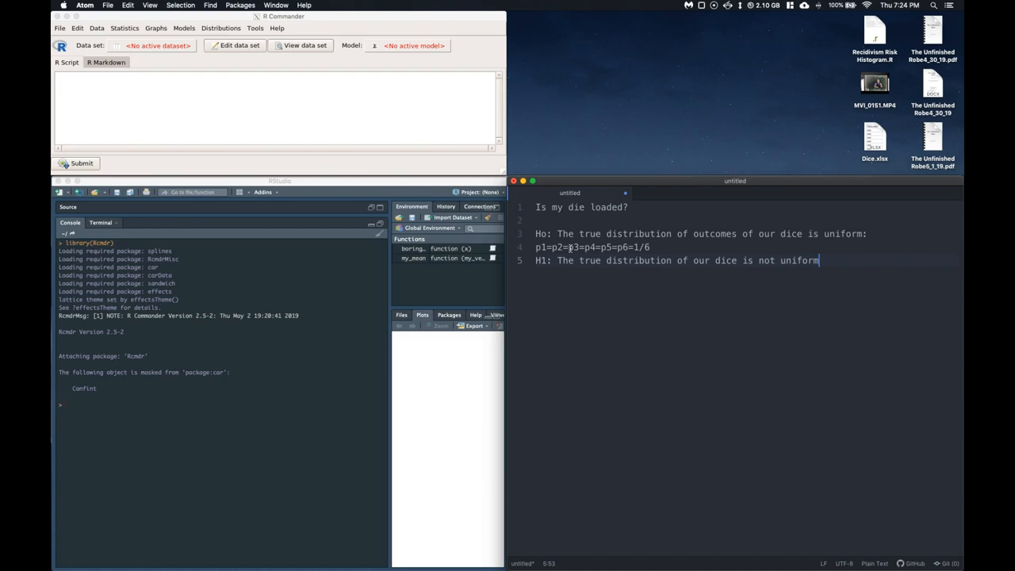
Add the significance level alpha=0.05 and leave a blank line
{"action": "type", "text": "alpha"}
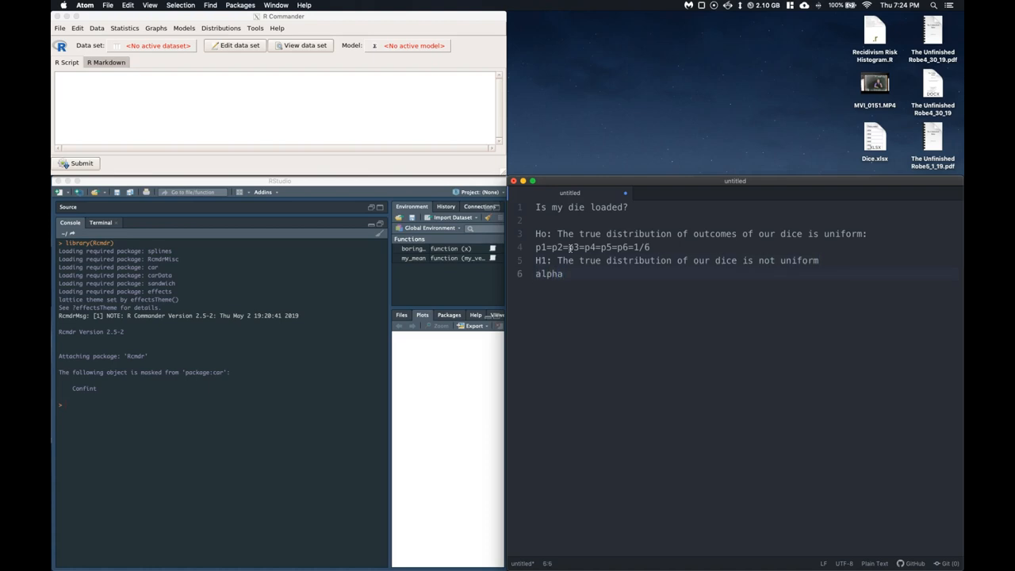
{"action": "type", "text": "=0.05"}
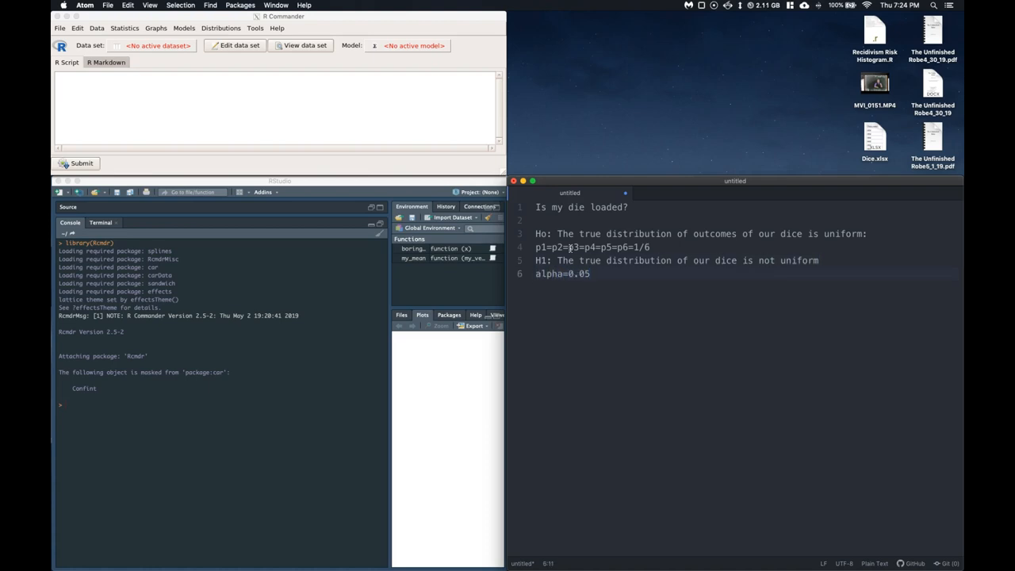
{"action": "key", "text": "enter"}
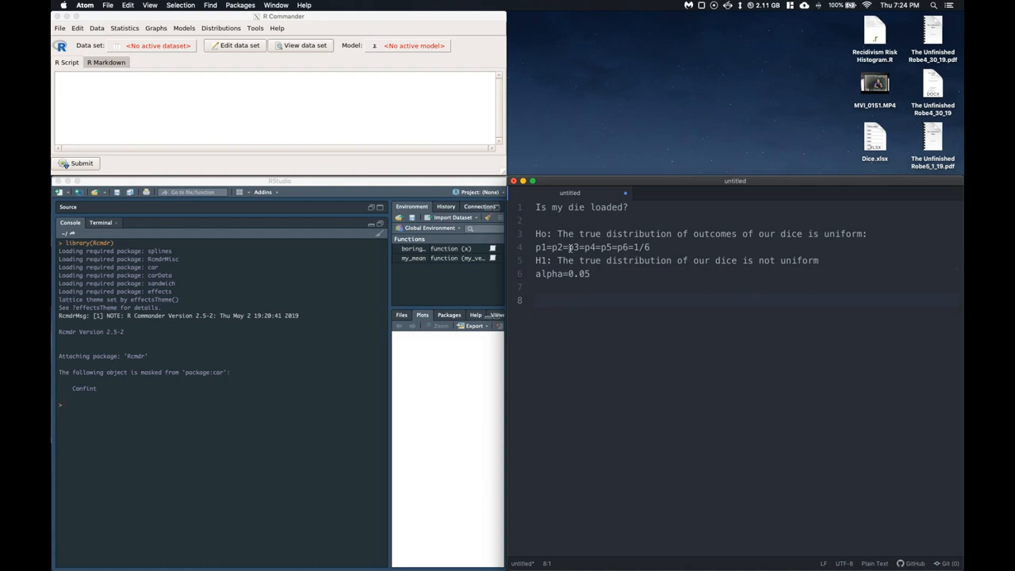
Open Dice.xlsx in Excel and copy the column of 30 dice outcomes
{"action": "double_click", "coordinate": [875, 139]}
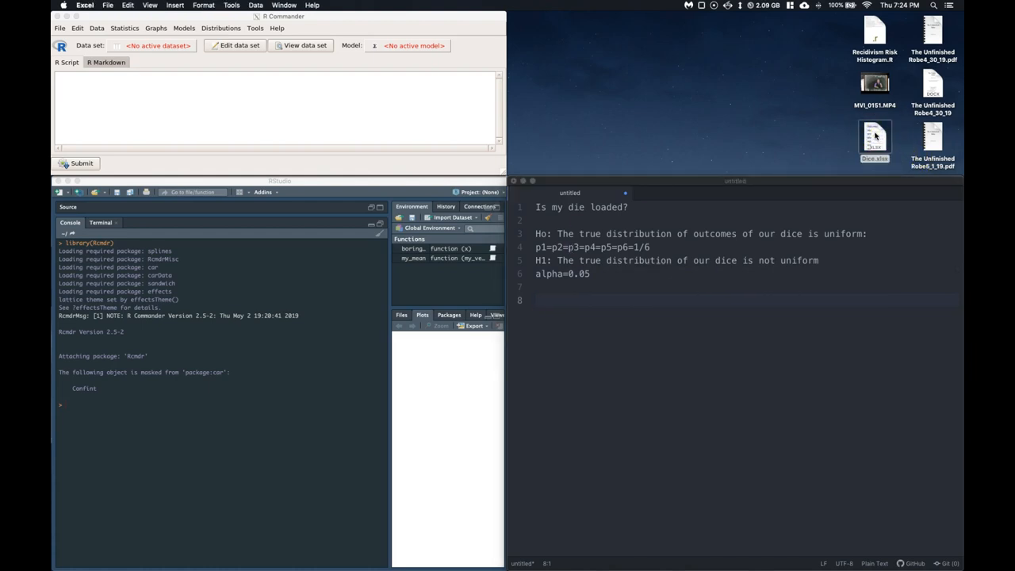
{"action": "mouse_move", "coordinate": [690, 559]}
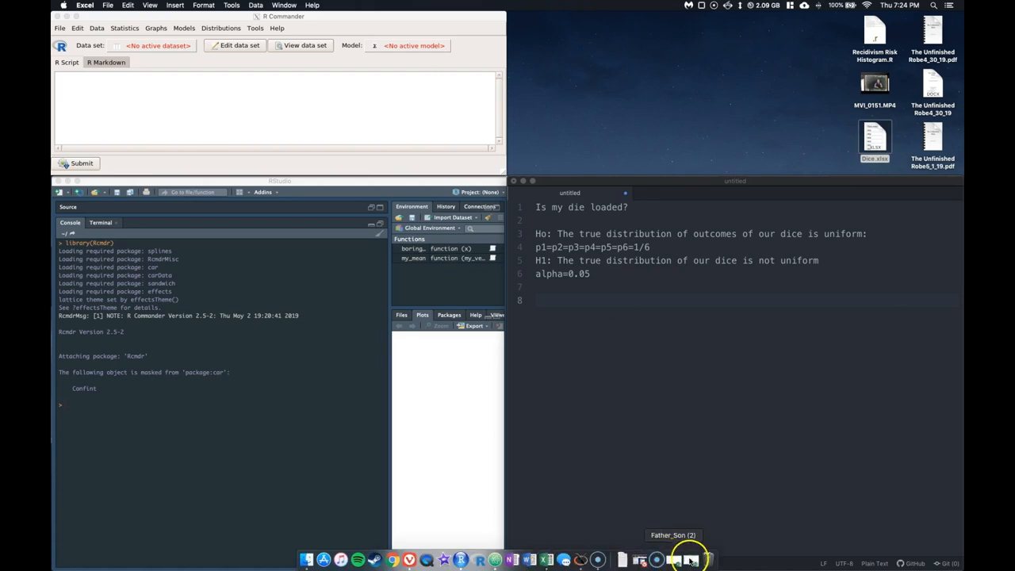
{"action": "left_click", "coordinate": [675, 561]}
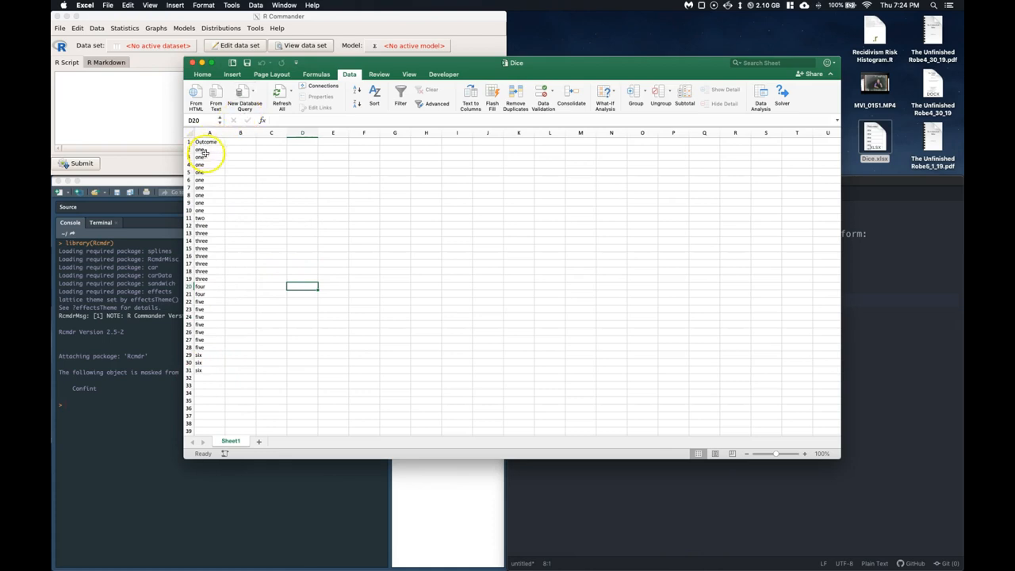
{"action": "left_click_drag", "start_coordinate": [205, 142], "coordinate": [220, 364]}
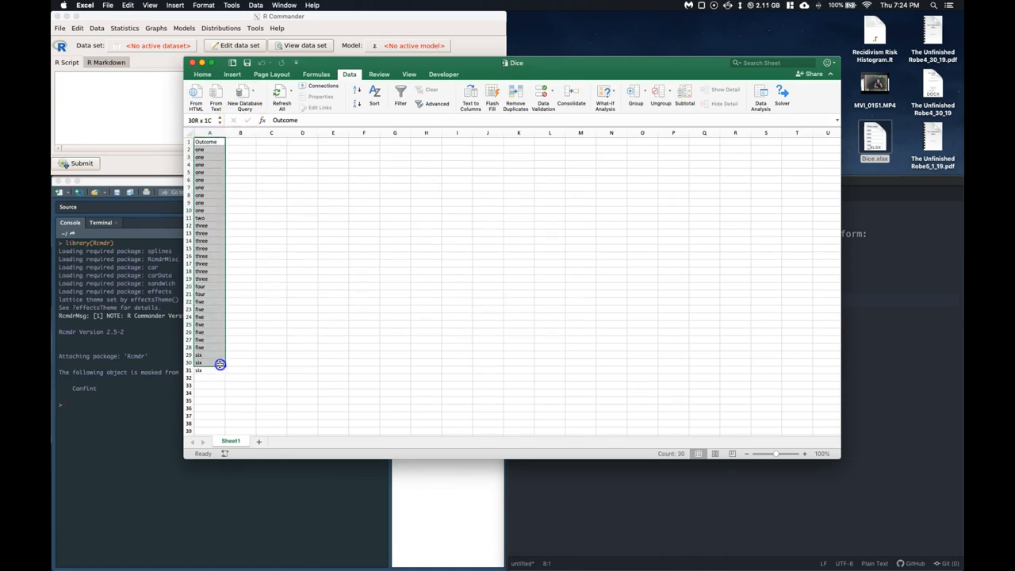
{"action": "right_click", "coordinate": [220, 365]}
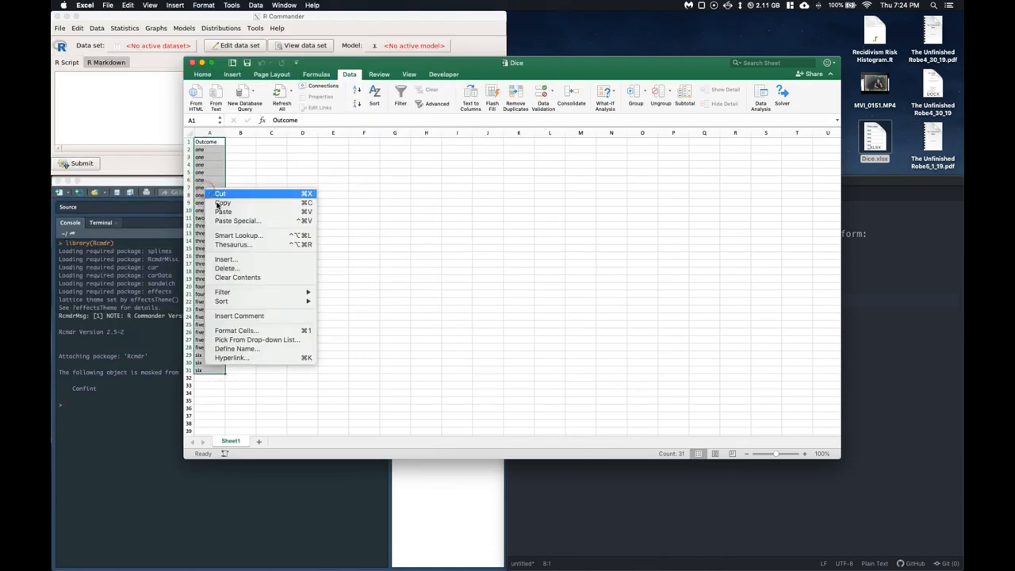
{"action": "left_click", "coordinate": [222, 194]}
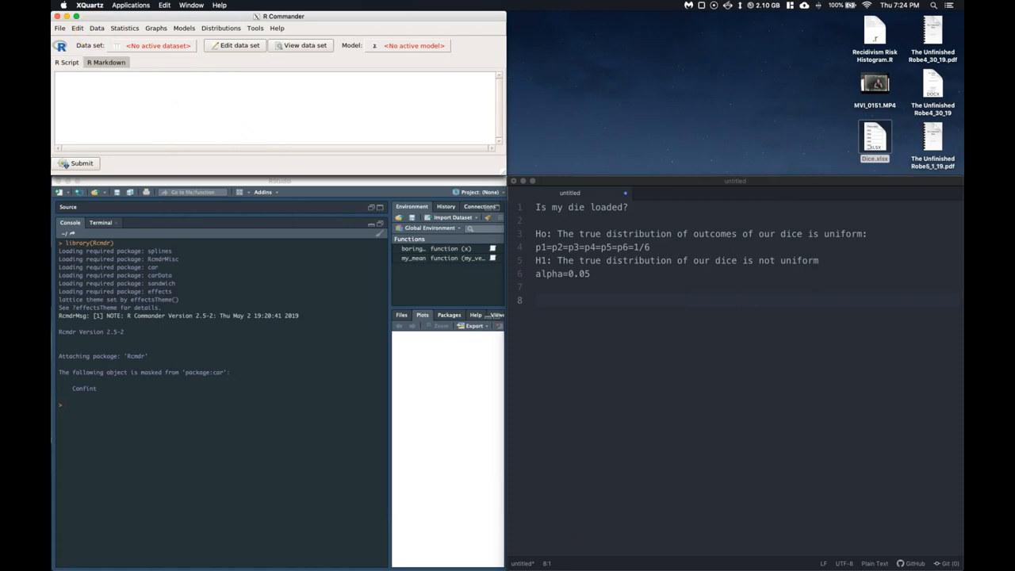
Import the clipboard outcomes into R Commander as Dataset with 30 rows, 1 column
{"action": "left_click", "coordinate": [96, 28]}
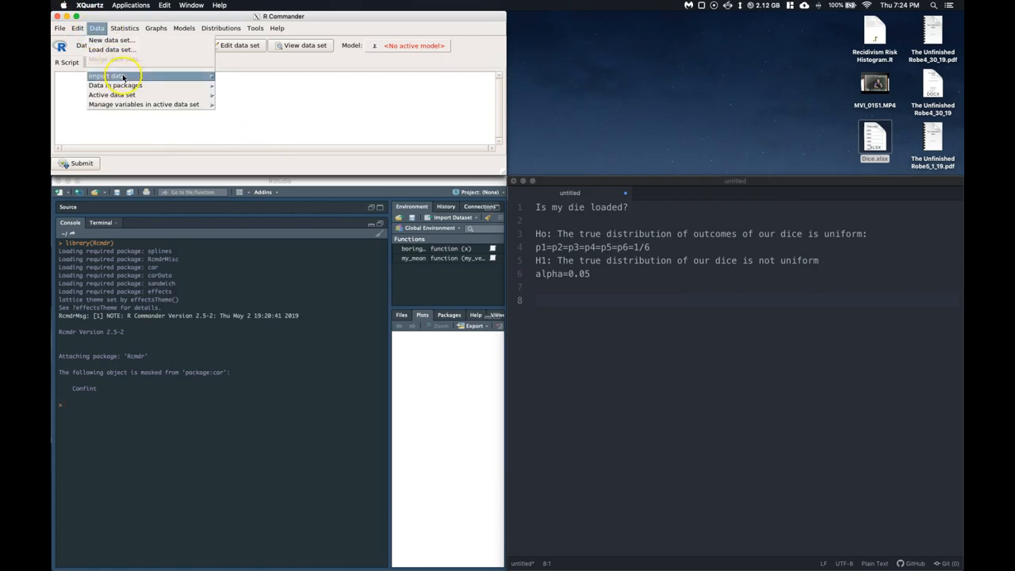
{"action": "mouse_move", "coordinate": [108, 76]}
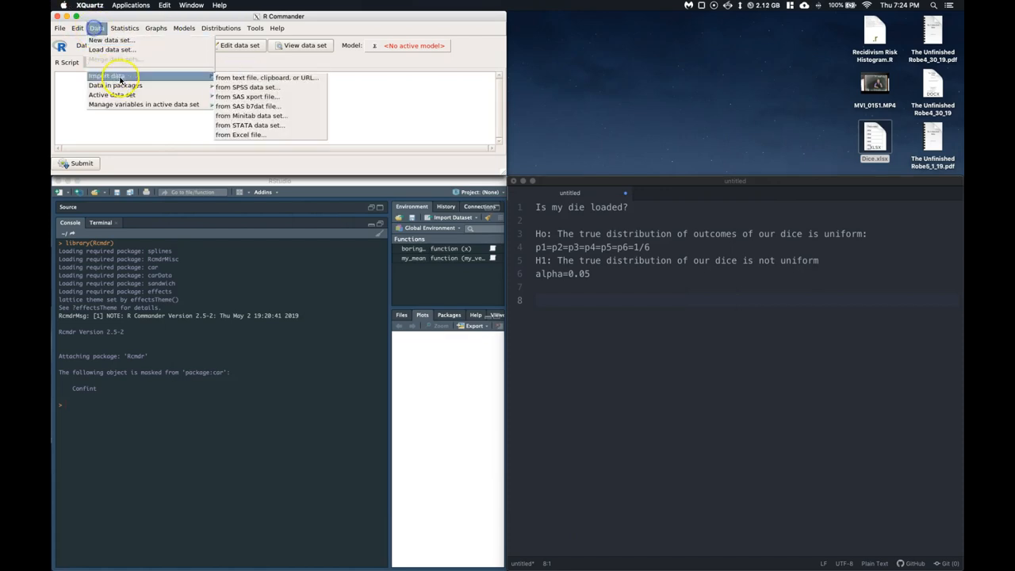
{"action": "left_click", "coordinate": [266, 77]}
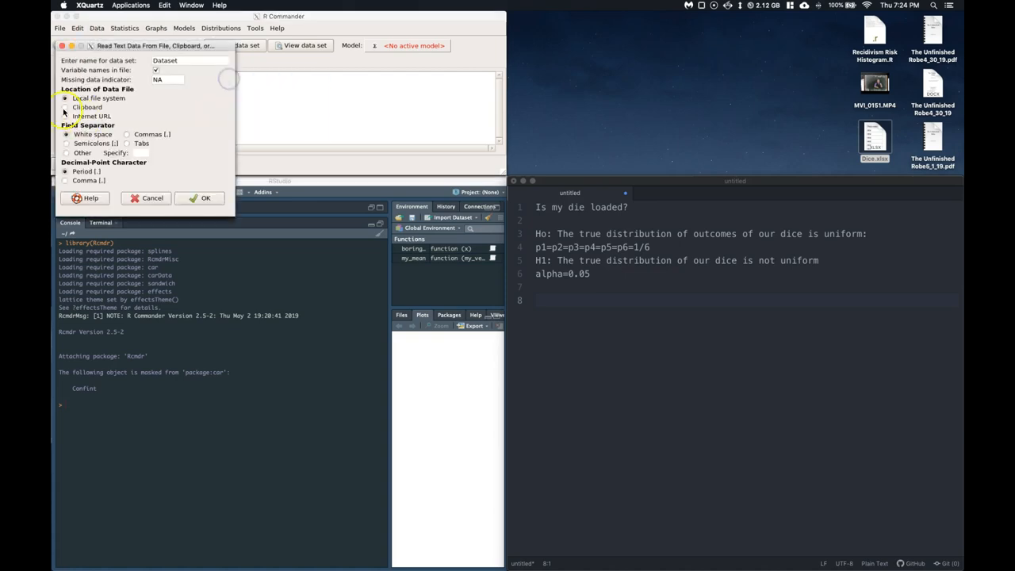
{"action": "left_click", "coordinate": [204, 197]}
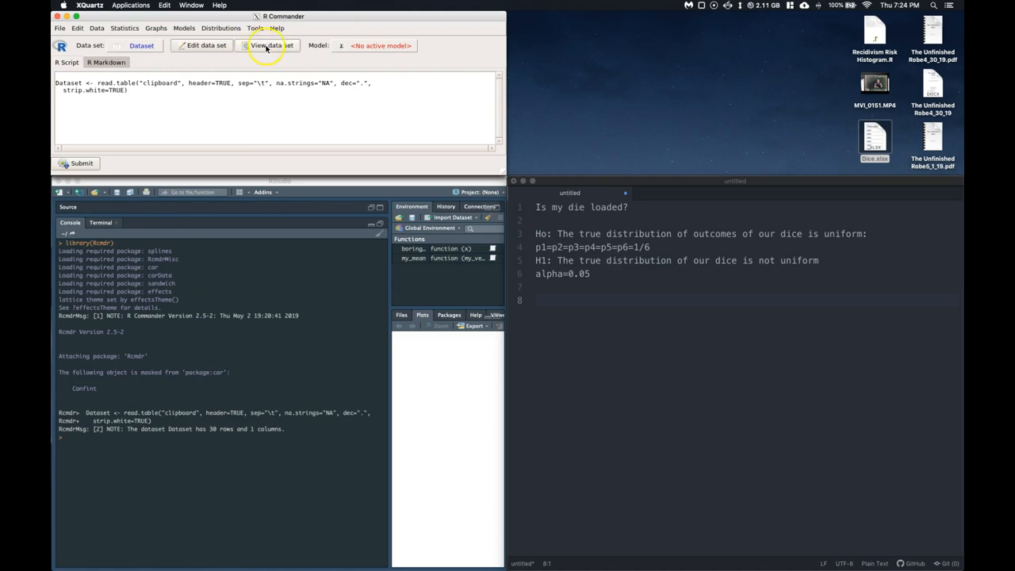
{"action": "left_click", "coordinate": [553, 221]}
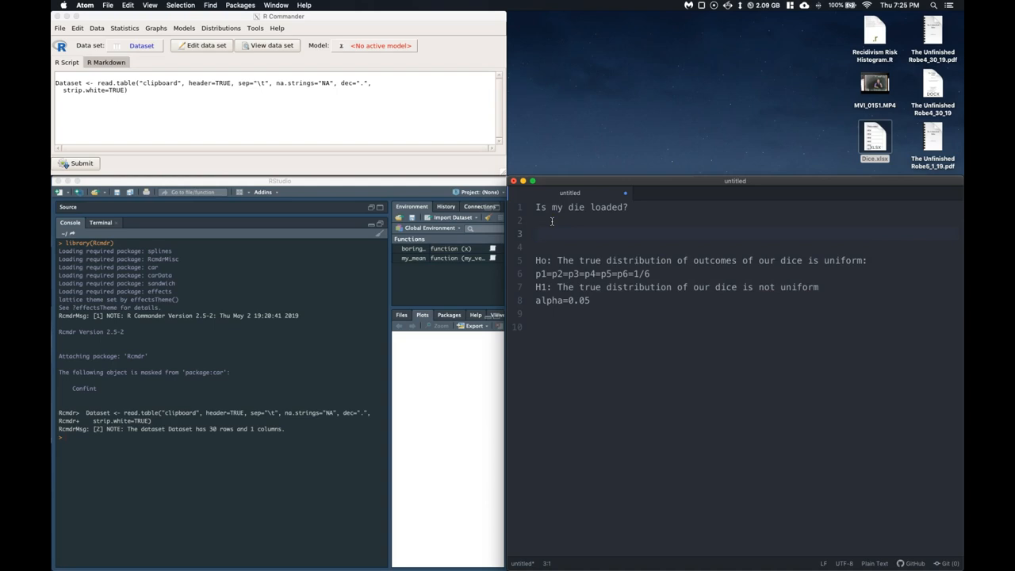
Under the question, type n=30 and 'frequency of each outcome is = 5'
{"action": "left_click", "coordinate": [538, 233]}
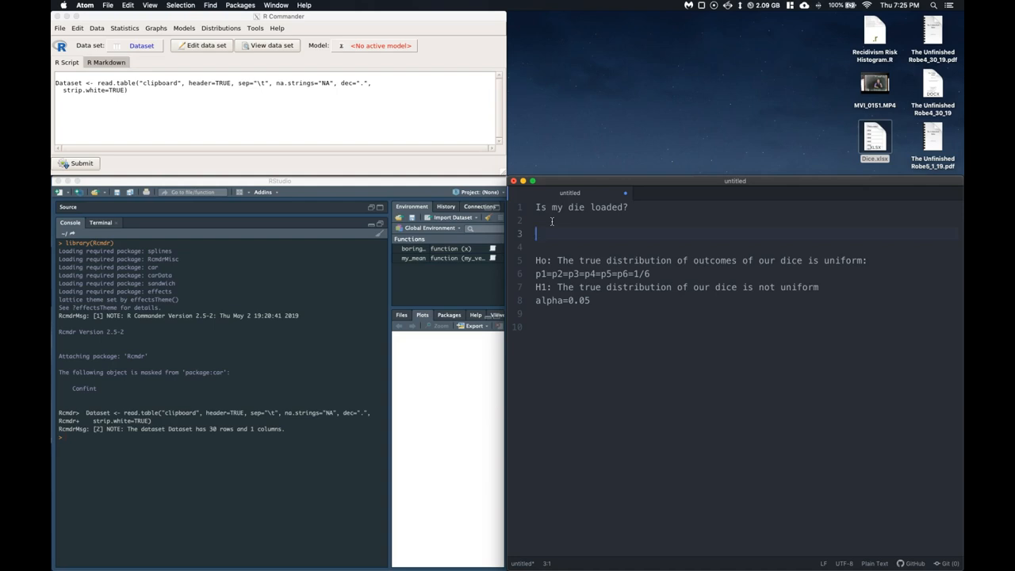
{"action": "type", "text": "n="}
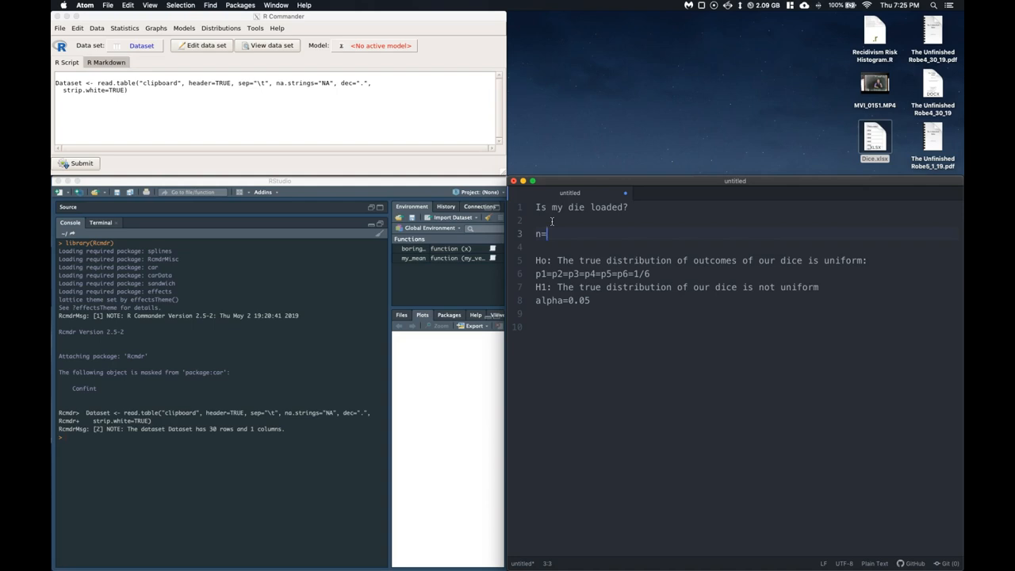
{"action": "type", "text": "30"}
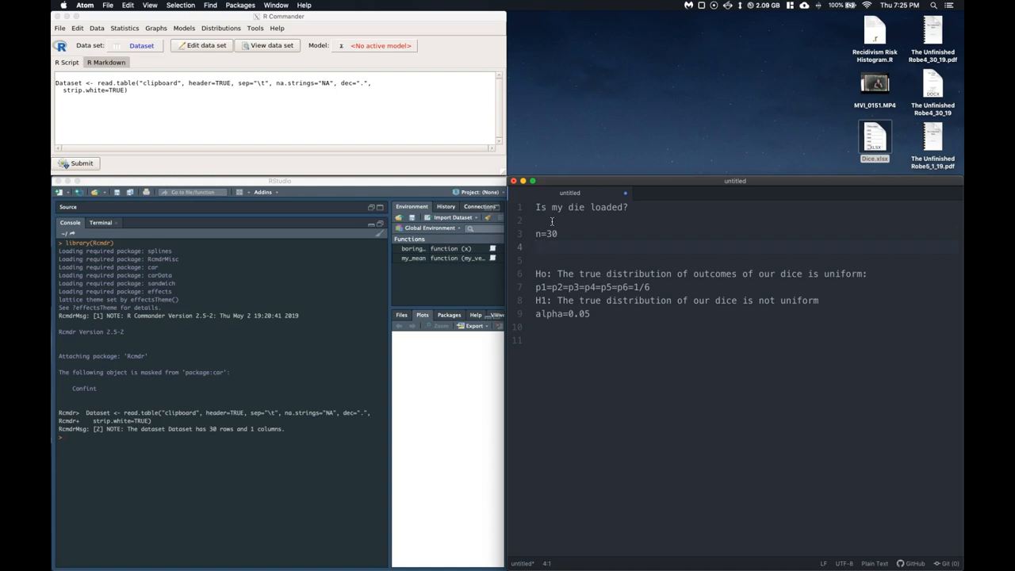
{"action": "type", "text": "frequency"}
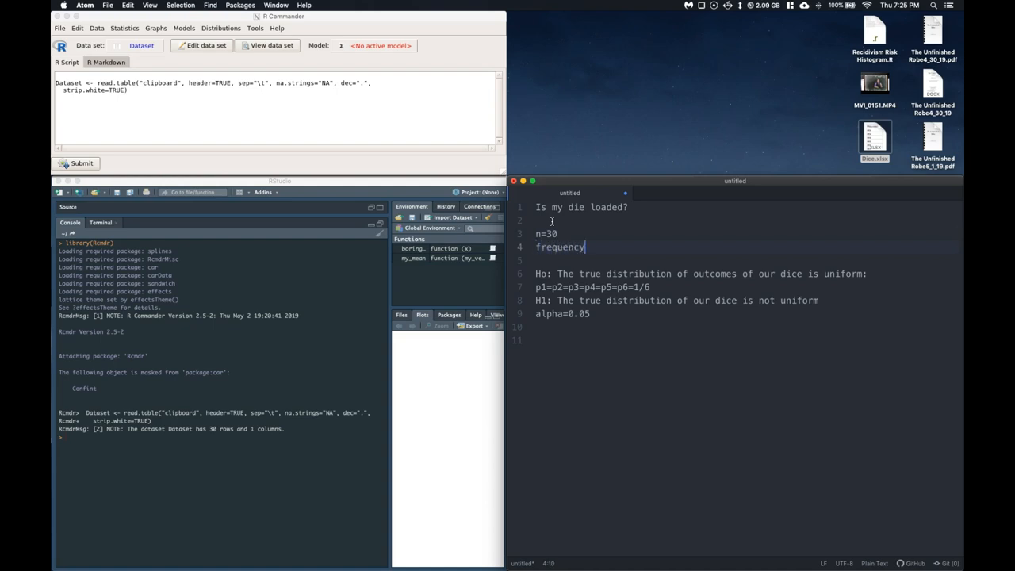
{"action": "type", "text": "of each outcome is"}
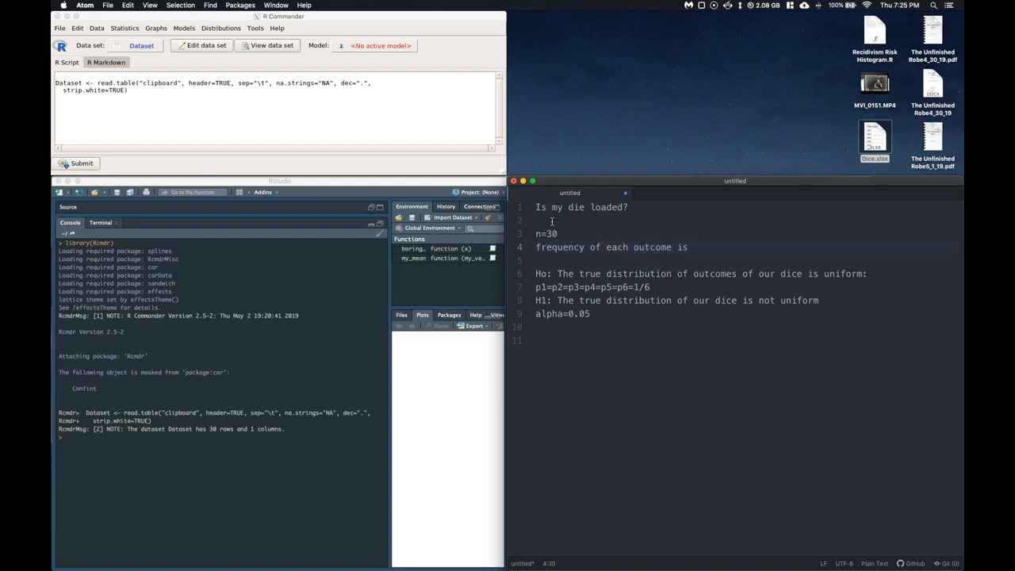
{"action": "type", "text": "="}
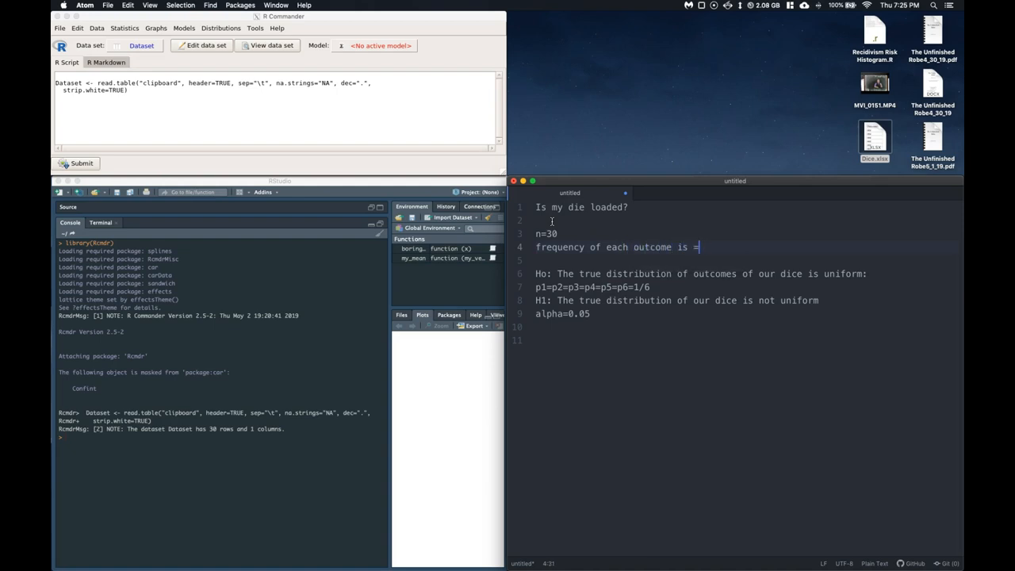
{"action": "type", "text": "5"}
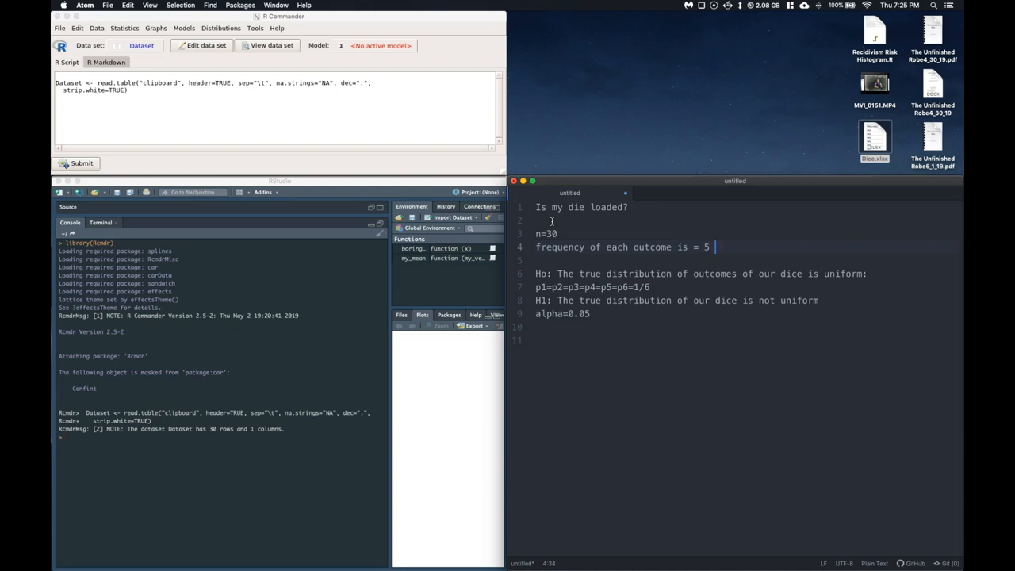
{"action": "left_click", "coordinate": [123, 27]}
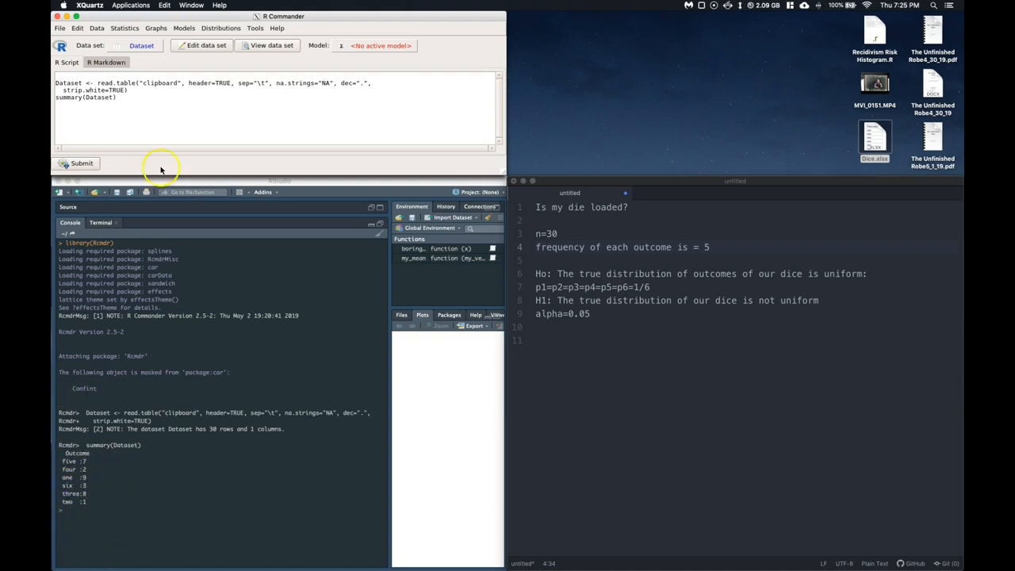
Reorder Outcome as an ordered factor with levels one through six
{"action": "left_click", "coordinate": [96, 27]}
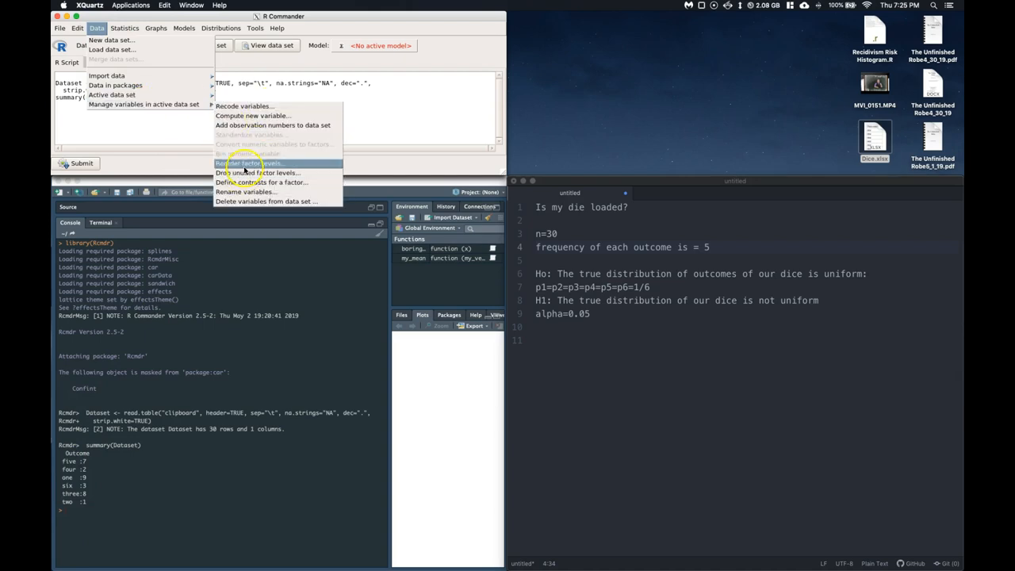
{"action": "left_click", "coordinate": [248, 164]}
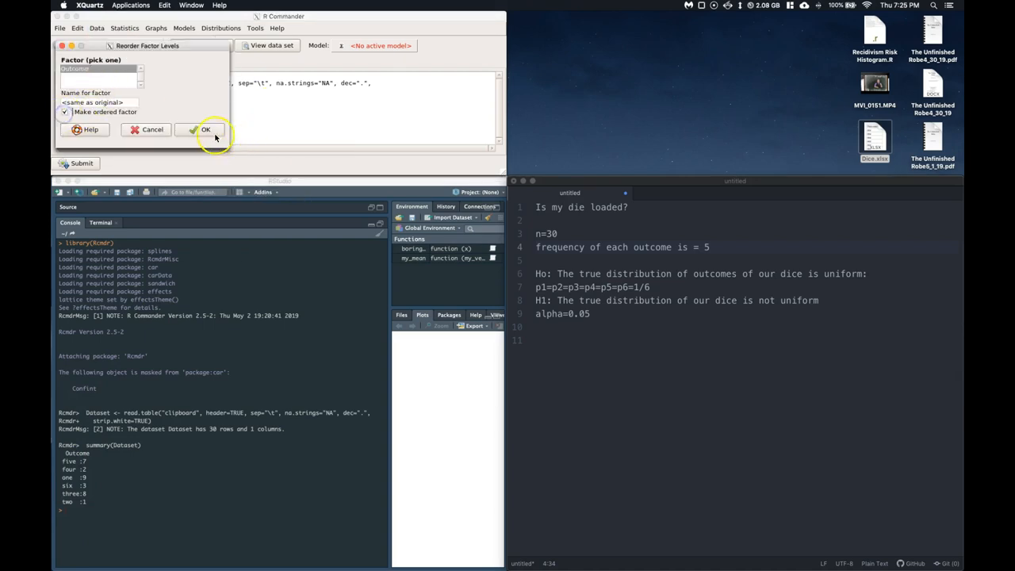
{"action": "left_click", "coordinate": [205, 130]}
{"action": "type", "text": "3"}
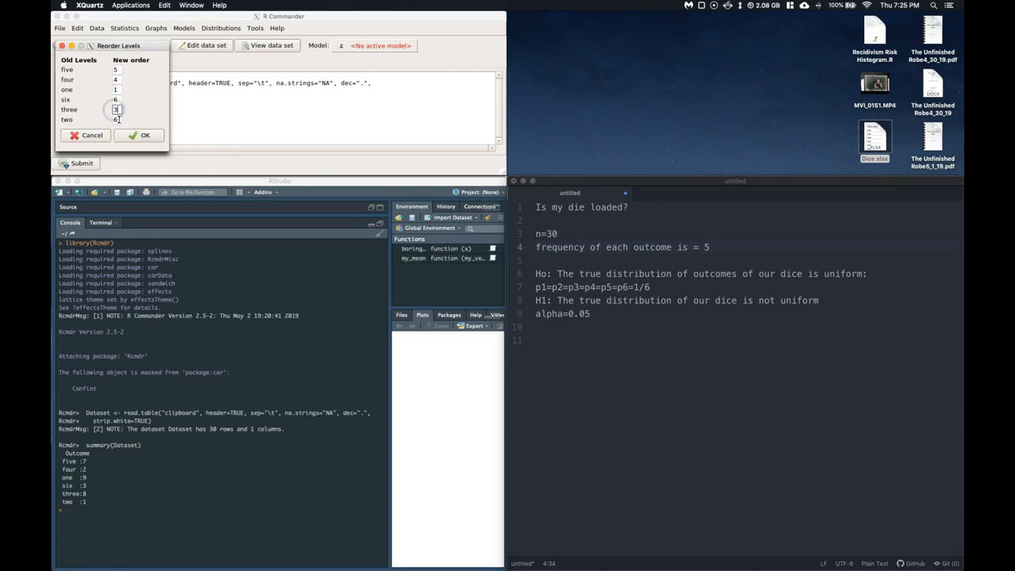
{"action": "left_click", "coordinate": [139, 135]}
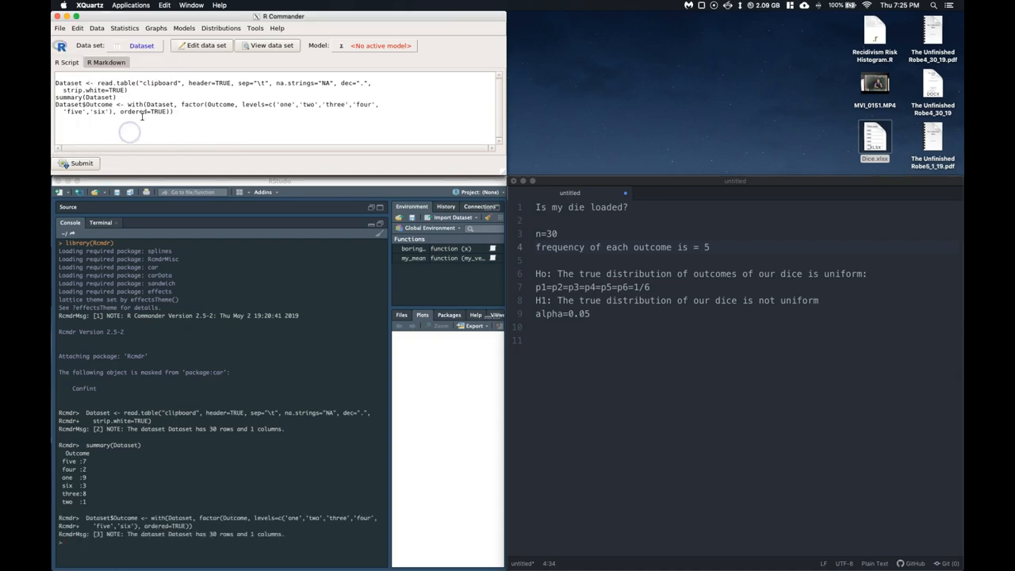
{"action": "left_click", "coordinate": [125, 28]}
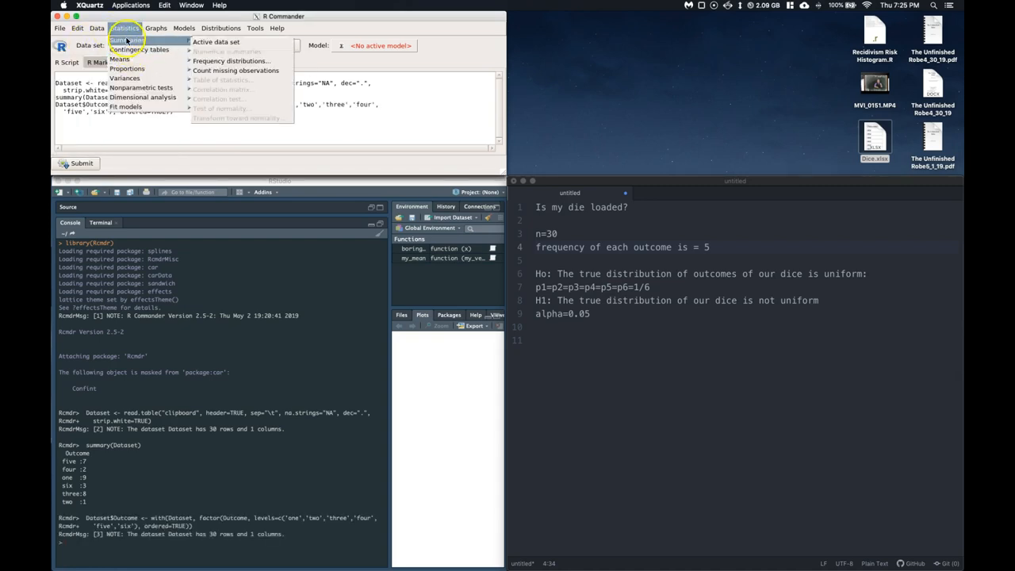
Test Outcome for goodness of fit against equal 1/6 probabilities, getting p-value 0.0407
{"action": "left_click", "coordinate": [230, 61]}
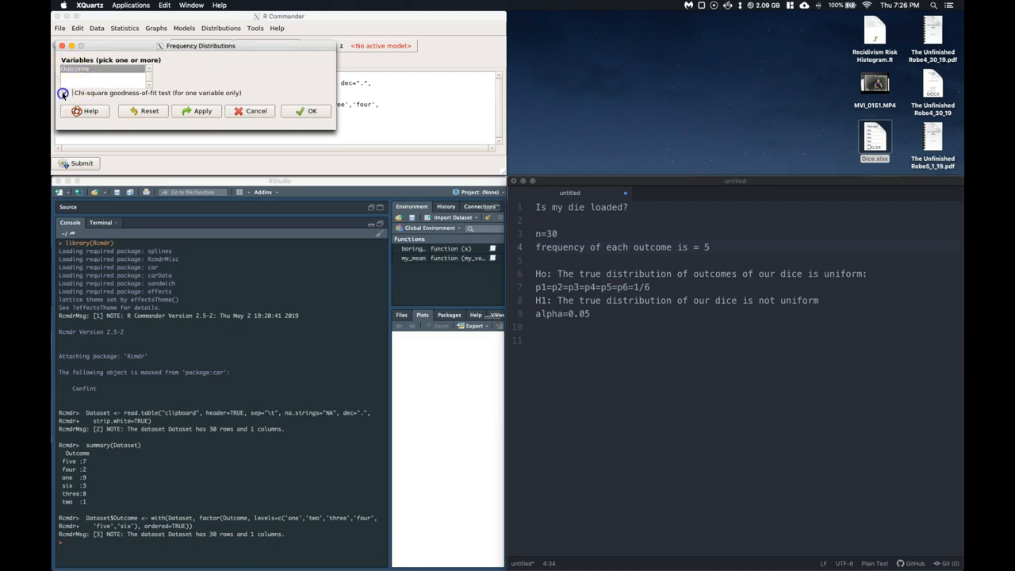
{"action": "left_click", "coordinate": [65, 93]}
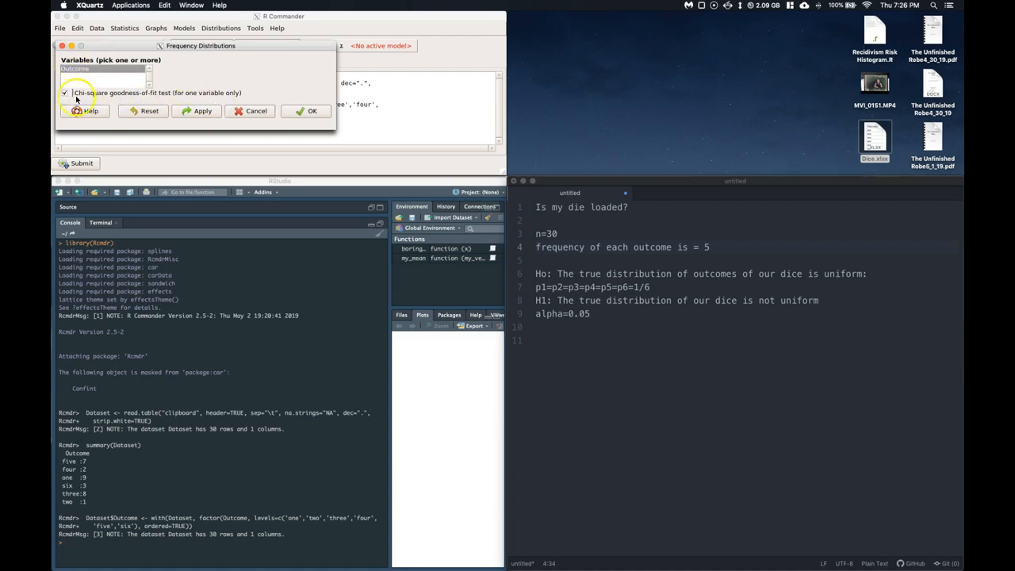
{"action": "left_click", "coordinate": [312, 110]}
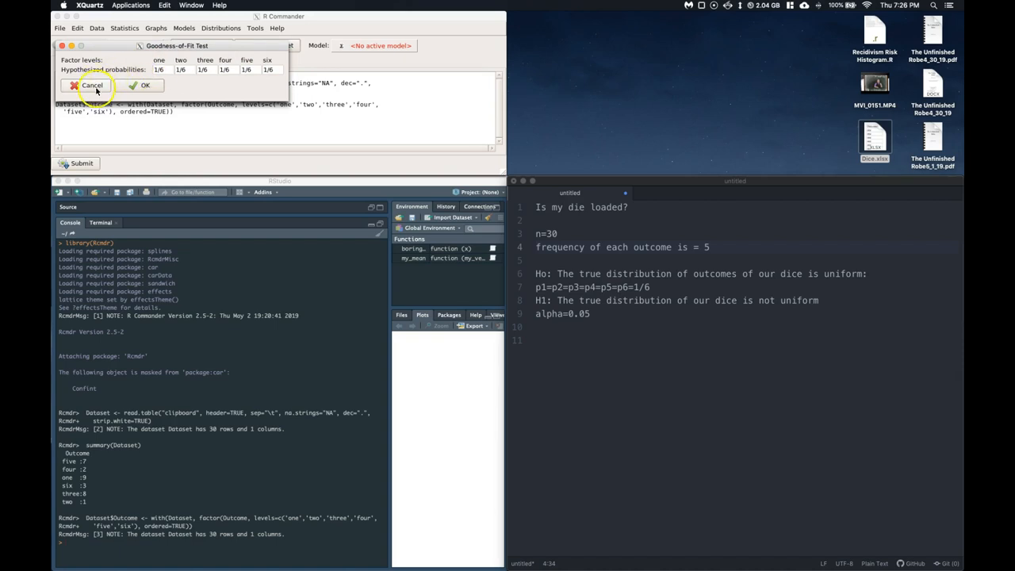
{"action": "mouse_move", "coordinate": [260, 52]}
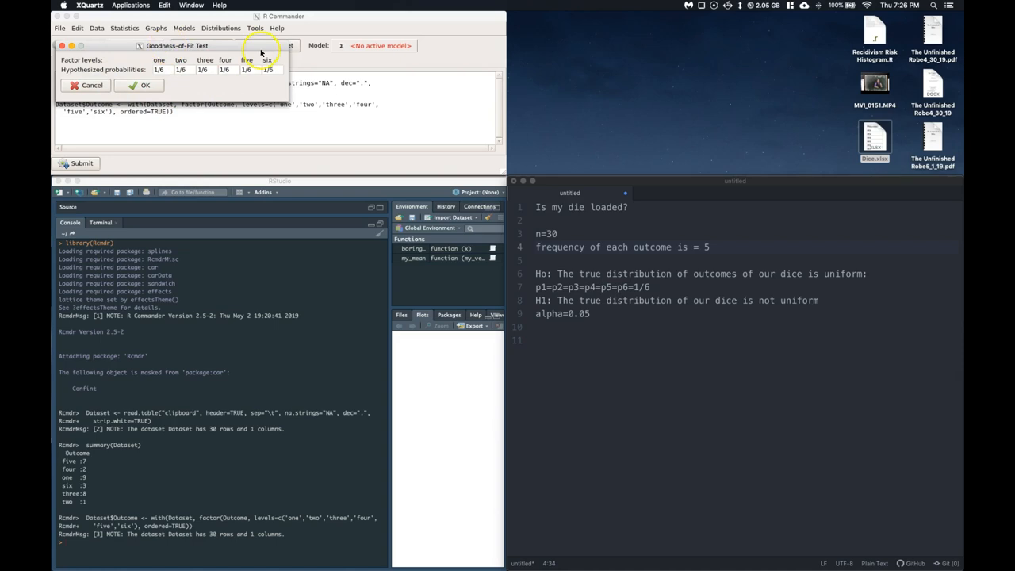
{"action": "left_click", "coordinate": [143, 85]}
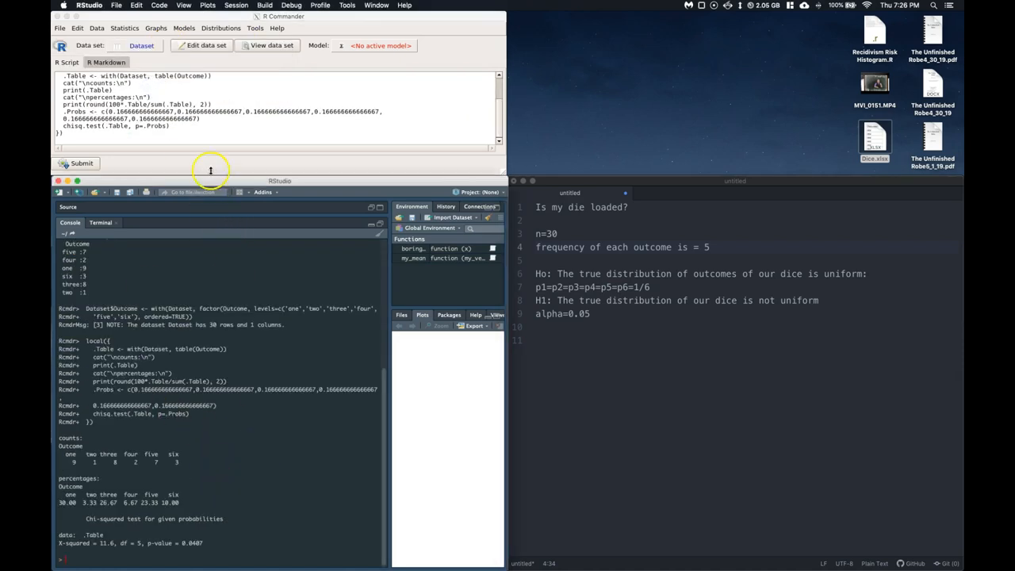
{"action": "mouse_move", "coordinate": [155, 501]}
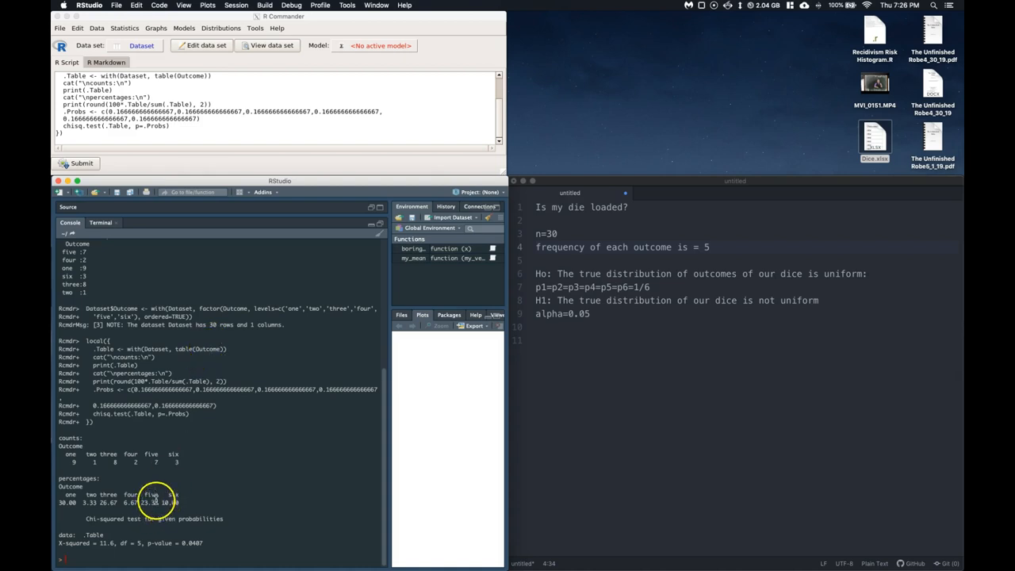
{"action": "mouse_move", "coordinate": [150, 550]}
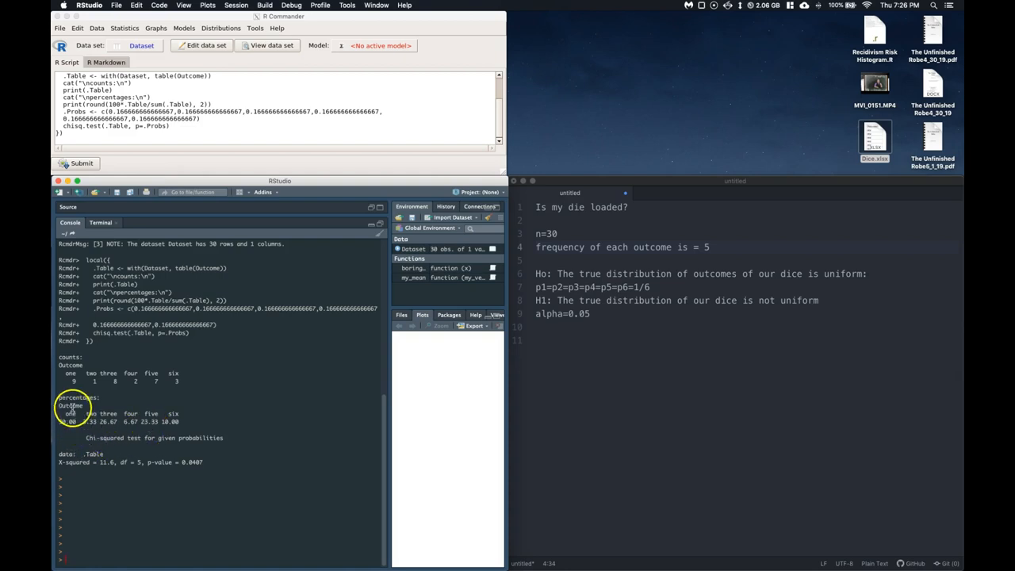
{"action": "mouse_move", "coordinate": [99, 420]}
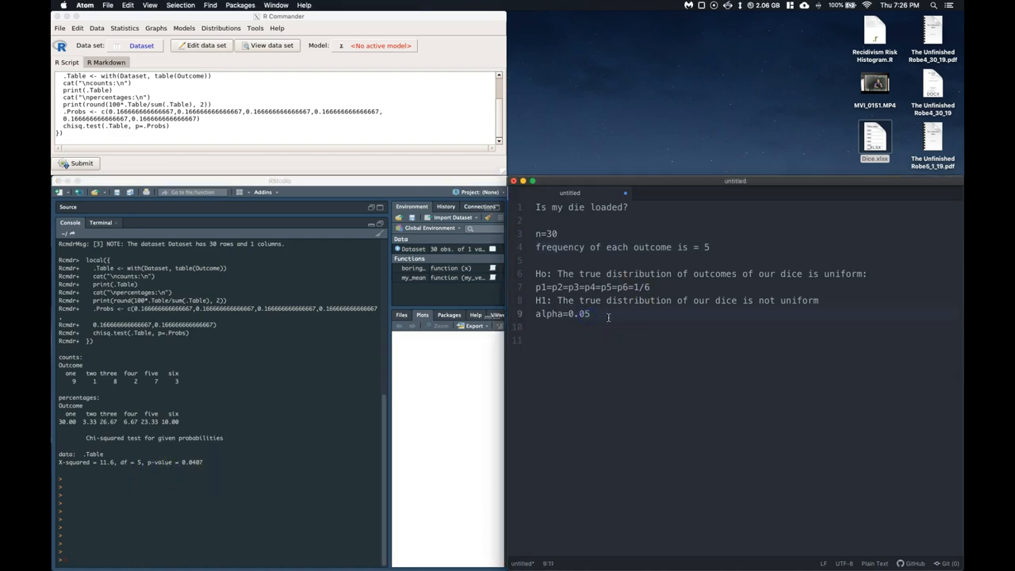
Record pval=0.0407 in the Atom notes and start a new line
{"action": "type", "text": "p"}
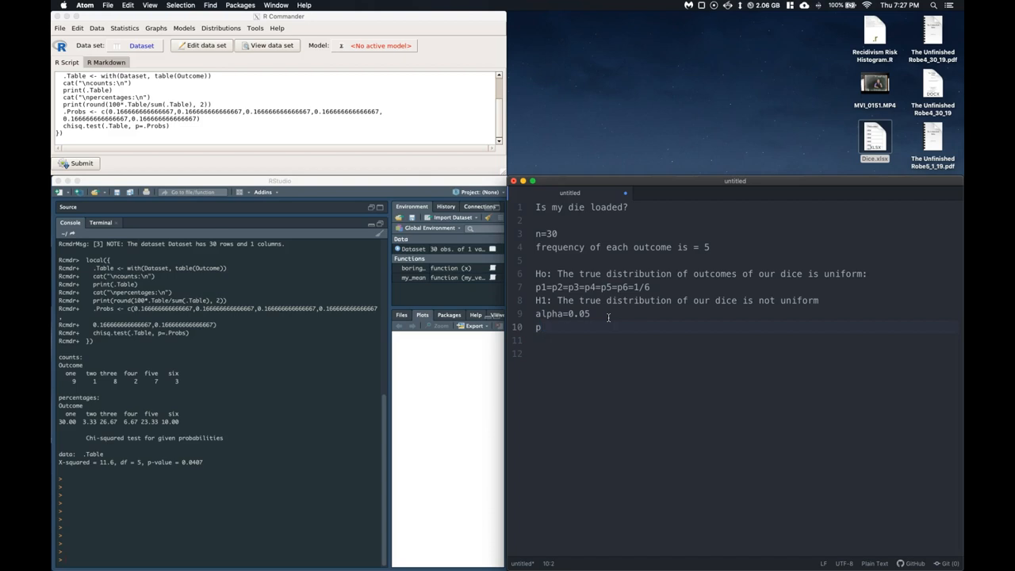
{"action": "type", "text": "val="}
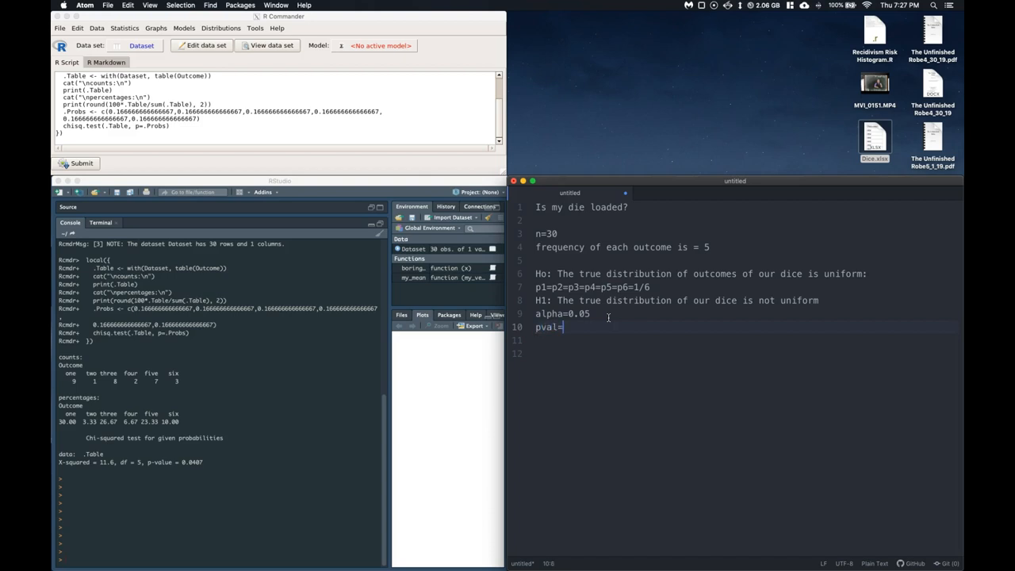
{"action": "type", "text": "0.041"}
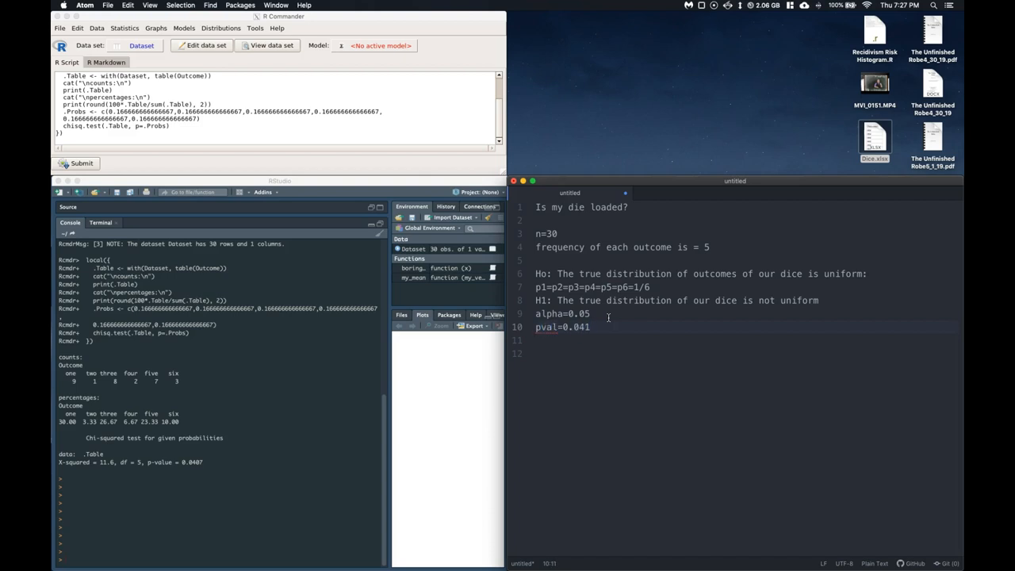
{"action": "type", "text": "7"}
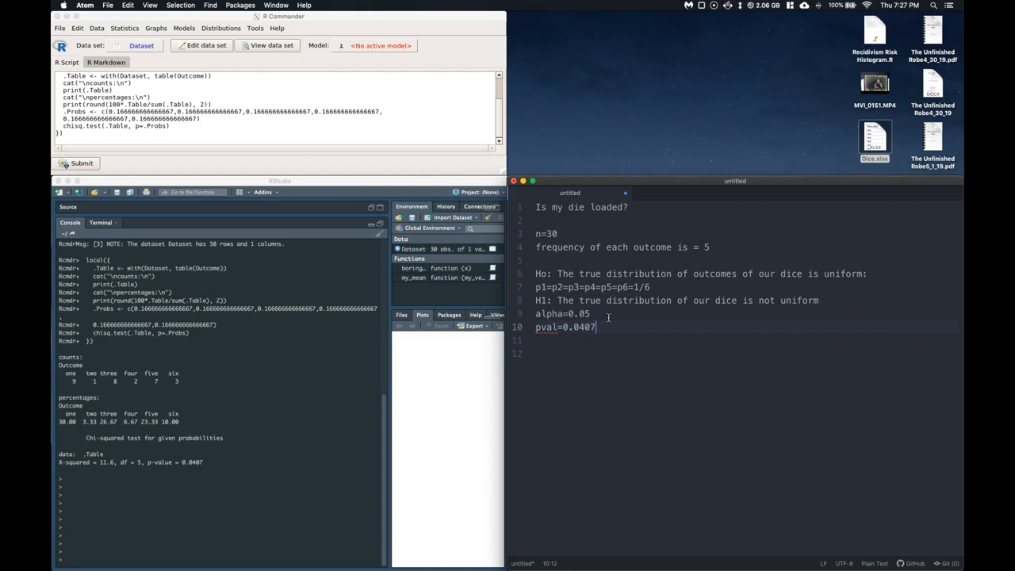
{"action": "key", "text": "enter"}
{"action": "type", "text": "We collected sufficient evidence a"}
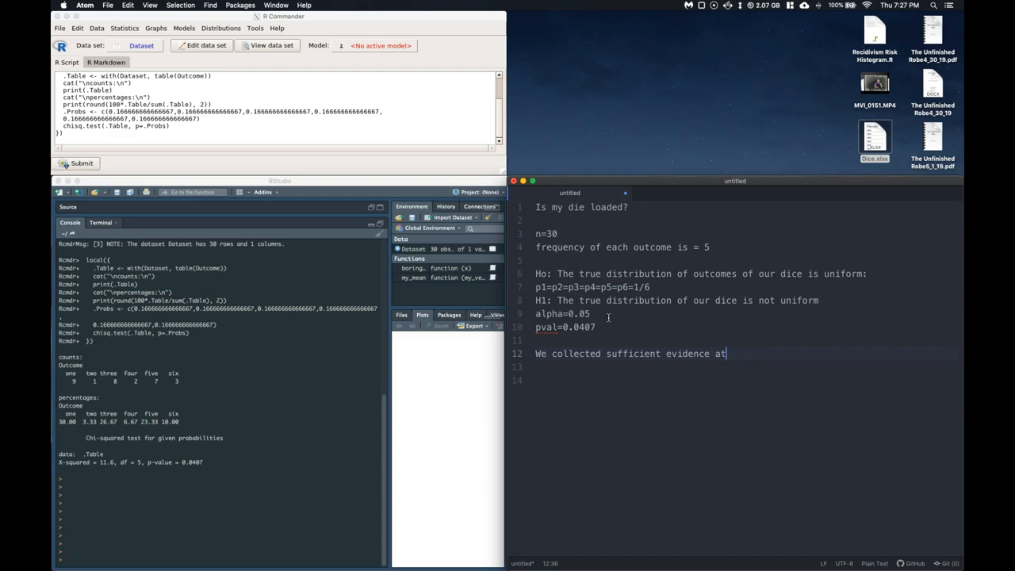
Continue the conclusion with 'the alpha level to reject the claim'
{"action": "type", "text": "the al"}
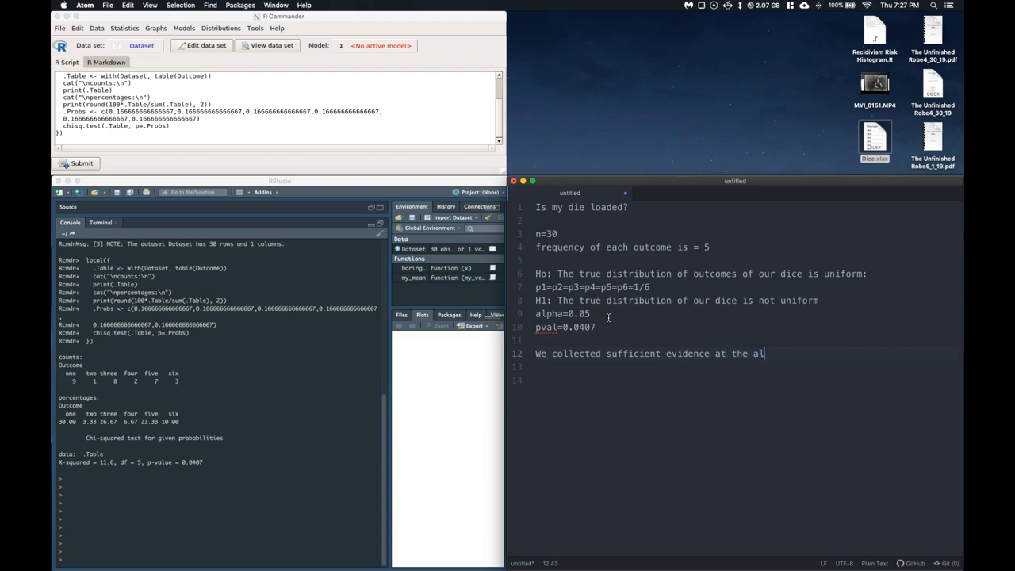
{"action": "type", "text": "pha le"}
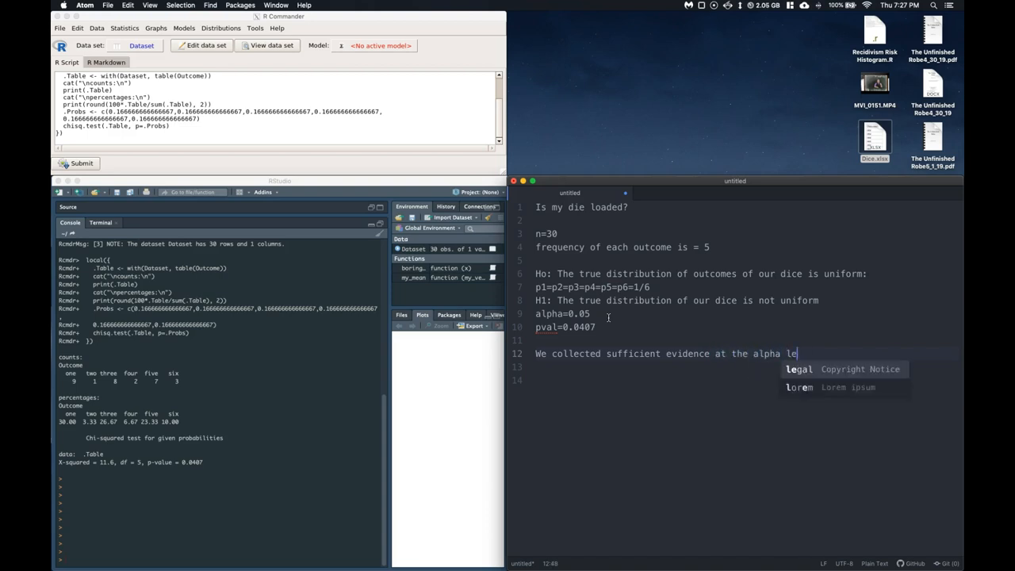
{"action": "type", "text": "vle"}
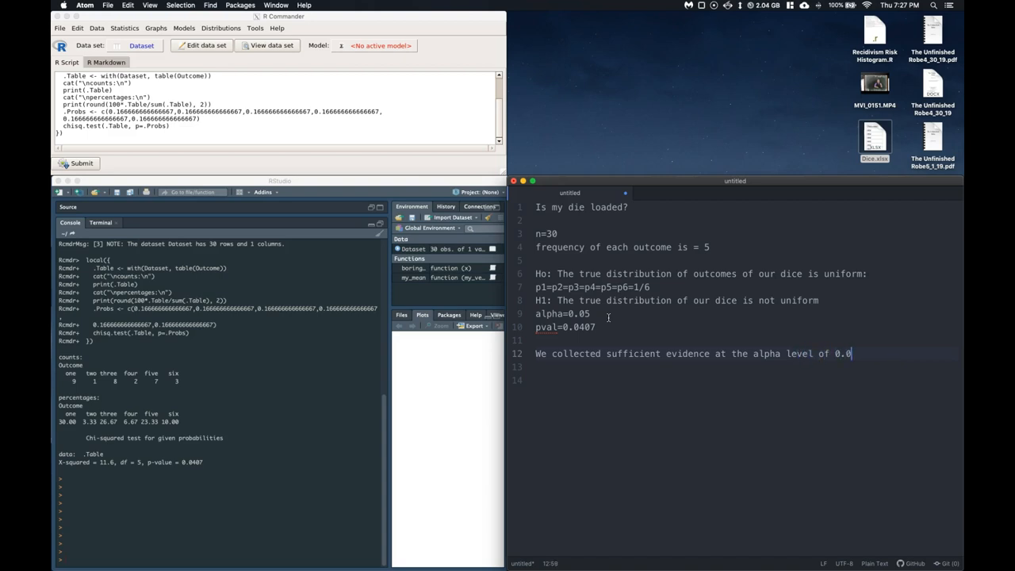
{"action": "type", "text": "to"}
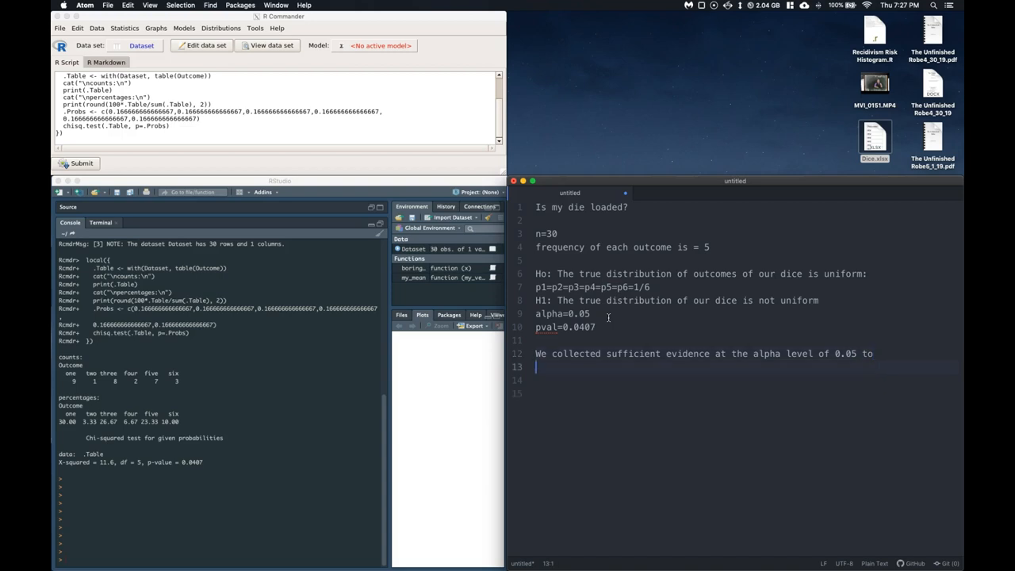
{"action": "type", "text": "reject the"}
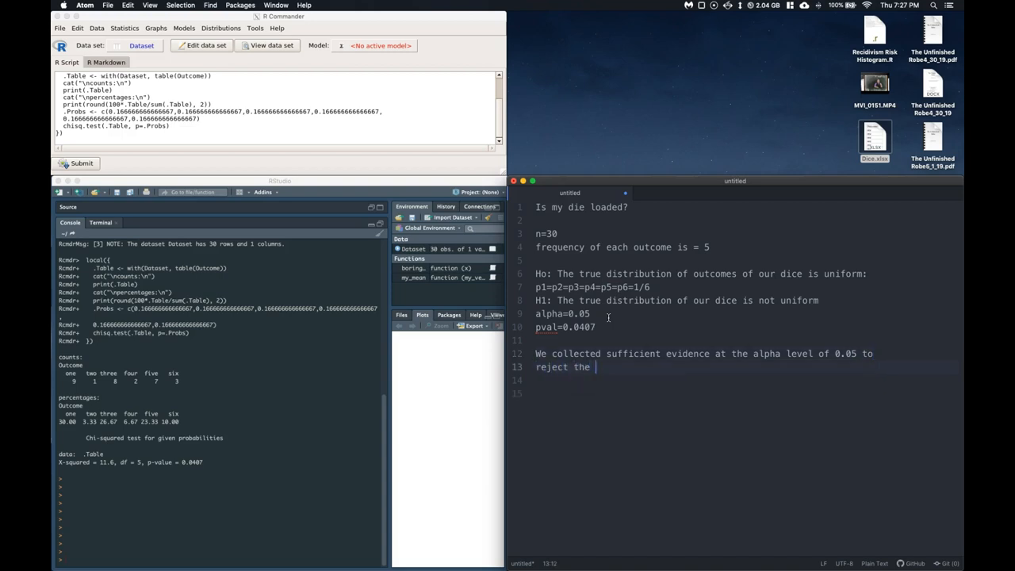
{"action": "type", "text": "claim that the true distribution of the ou"}
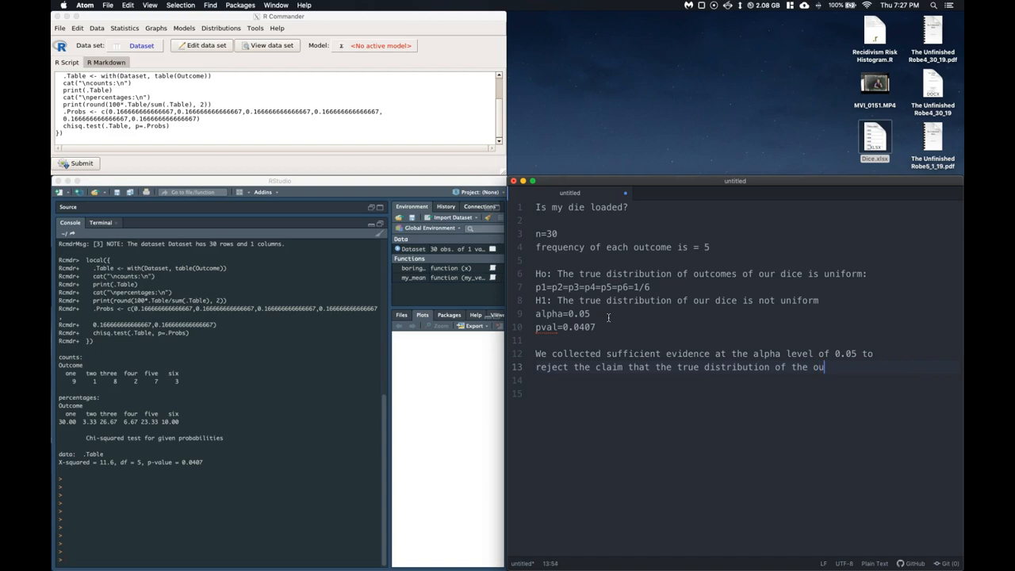
Finish with 'that the die is uniform and instead we claim it is not uniform.'
{"action": "type", "text": "tcme"}
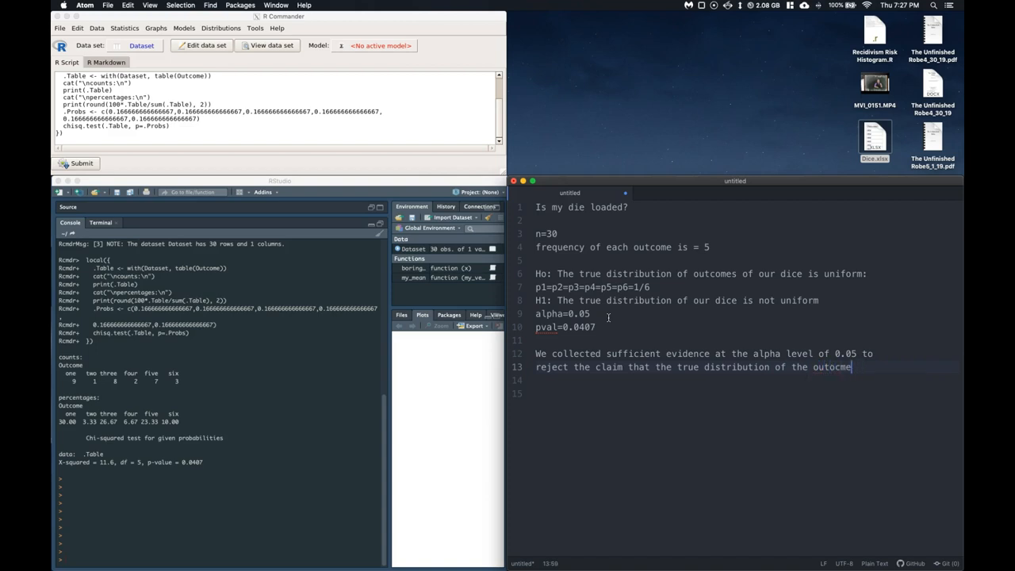
{"action": "type", "text": "s"}
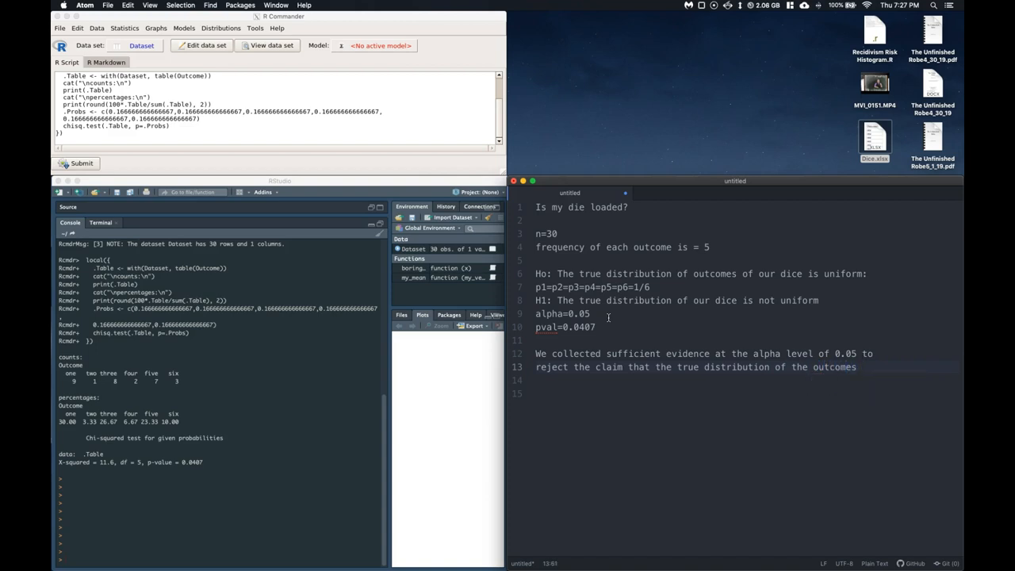
{"action": "type", "text": "die"}
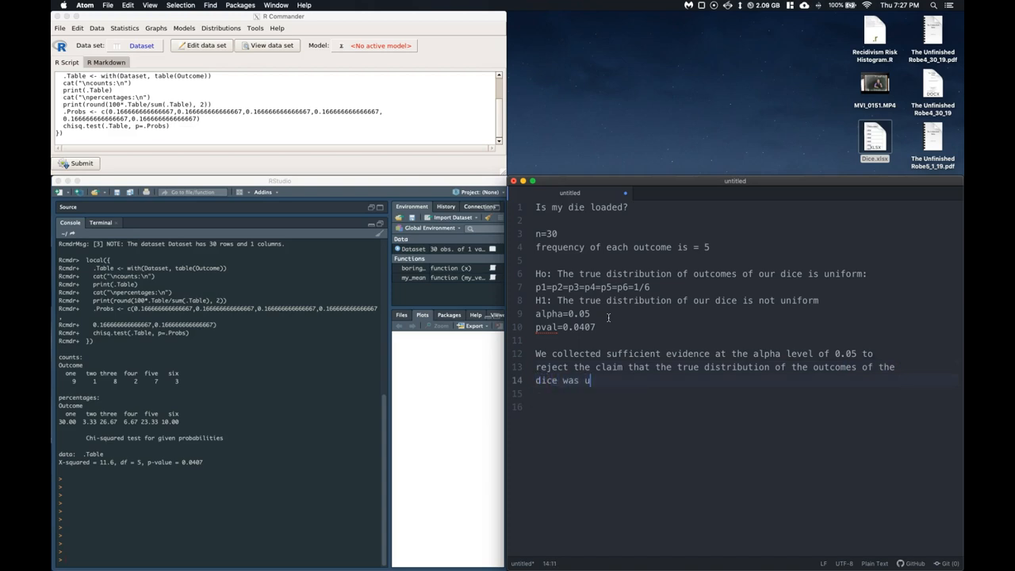
{"action": "type", "text": "niform"}
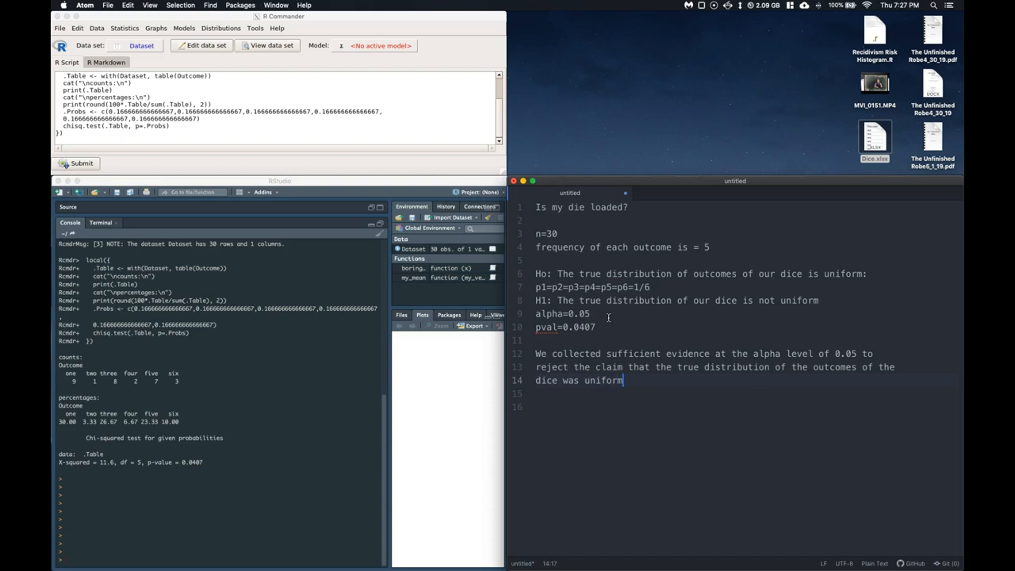
{"action": "type", "text": "and instead"}
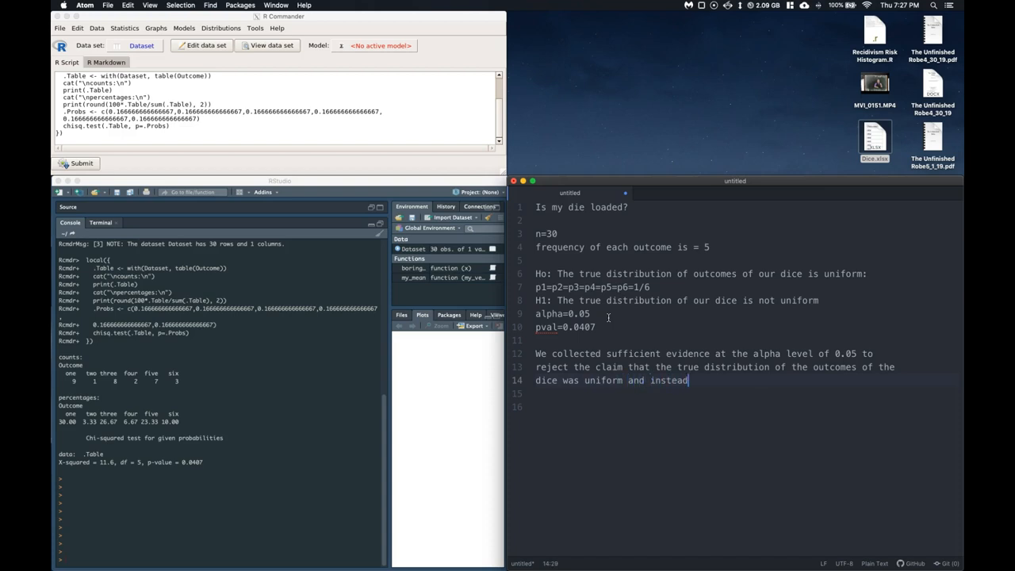
{"action": "type", "text": "we claim that it is not"}
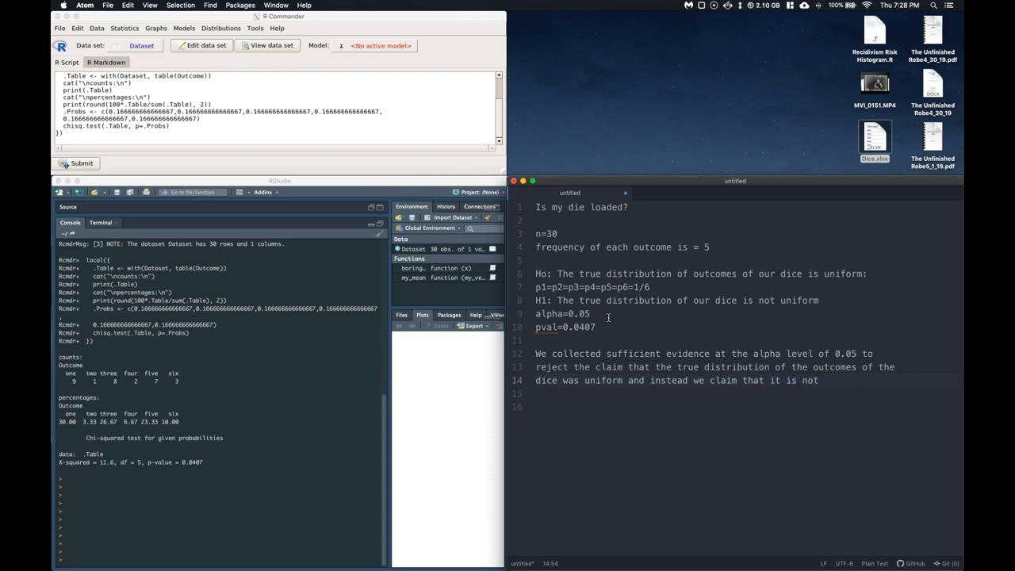
{"action": "type", "text": "uniform"}
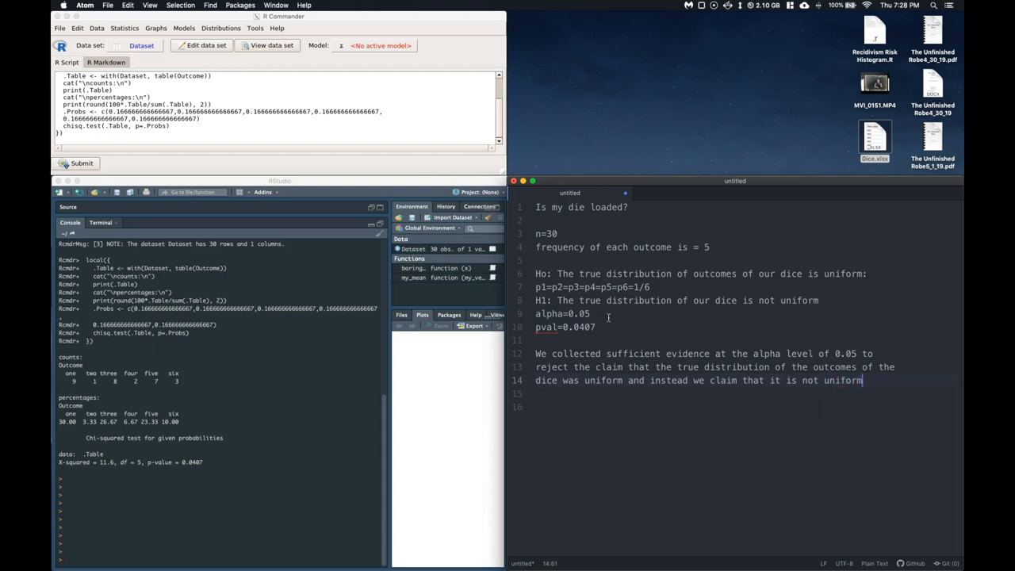
{"action": "type", "text": "."}
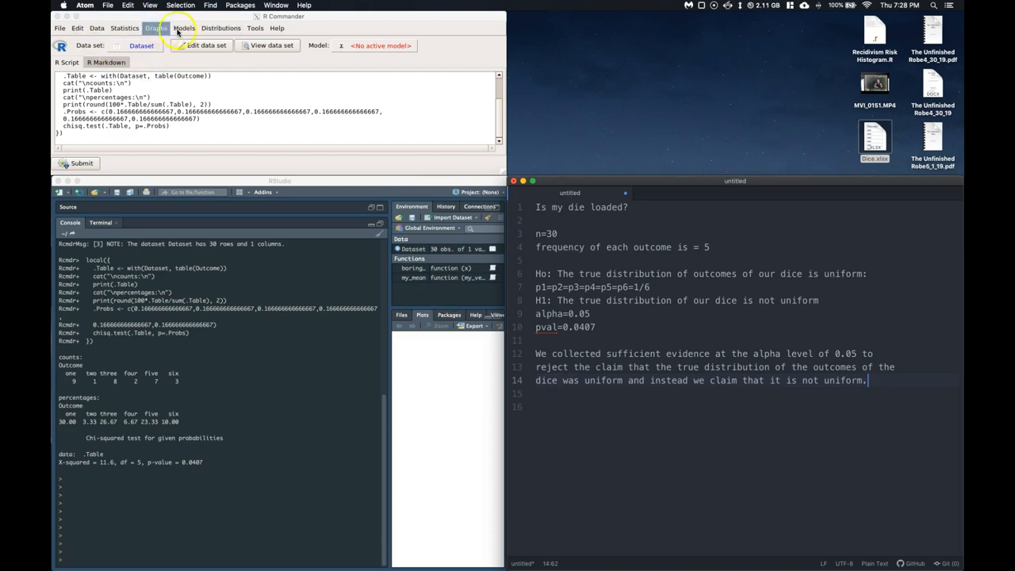
Draw an Outcome bar graph with x-axis label 'Outcomes' and title 'Is our dice loaded?'
{"action": "left_click", "coordinate": [155, 28]}
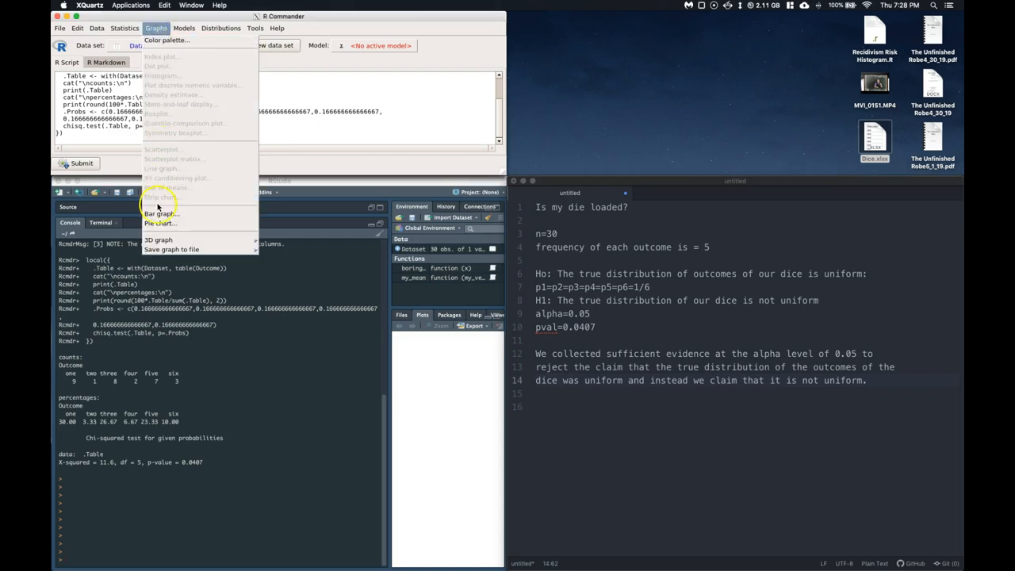
{"action": "left_click", "coordinate": [162, 213]}
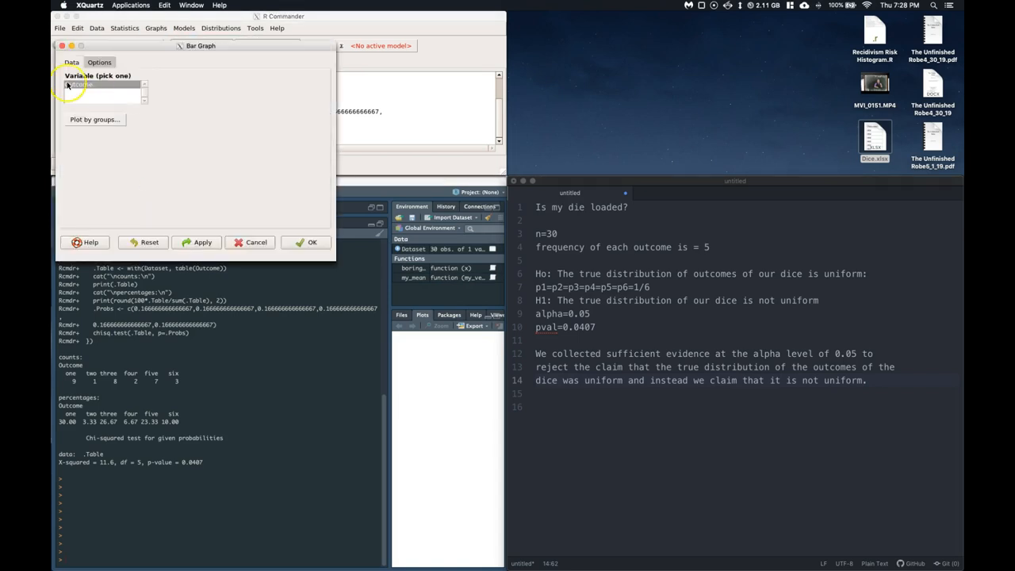
{"action": "left_click", "coordinate": [99, 62]}
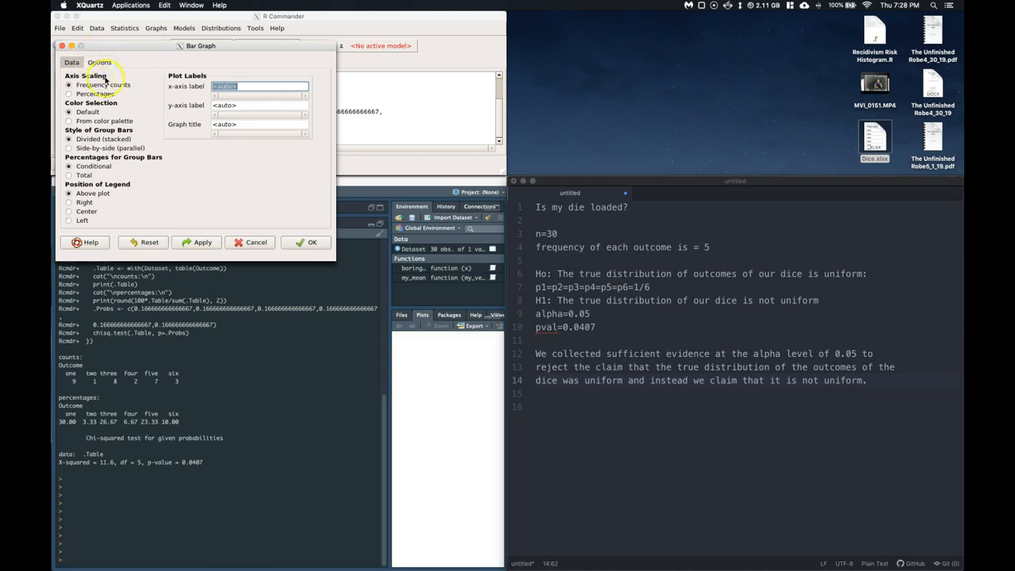
{"action": "left_click", "coordinate": [71, 62]}
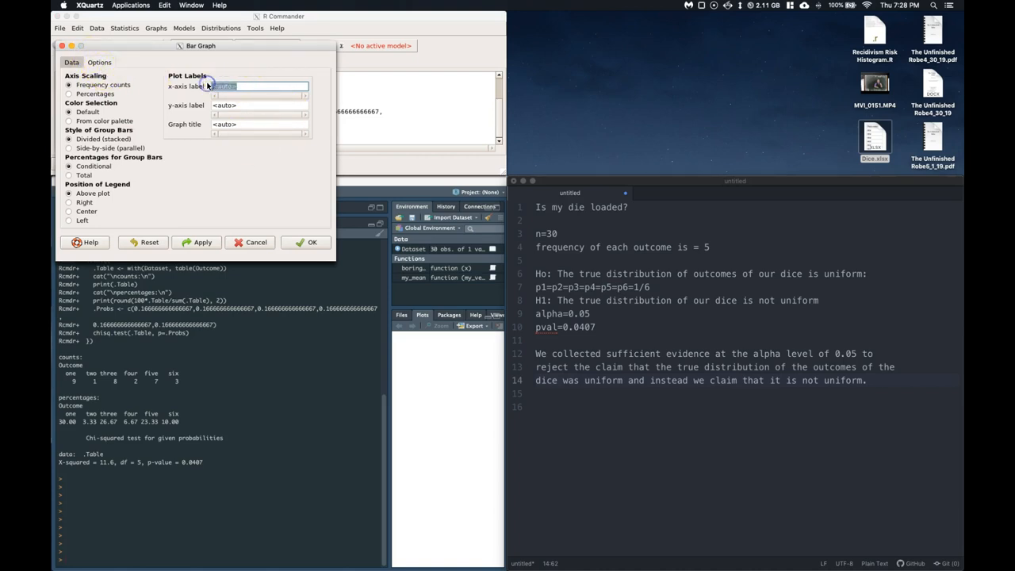
{"action": "type", "text": "Outo"}
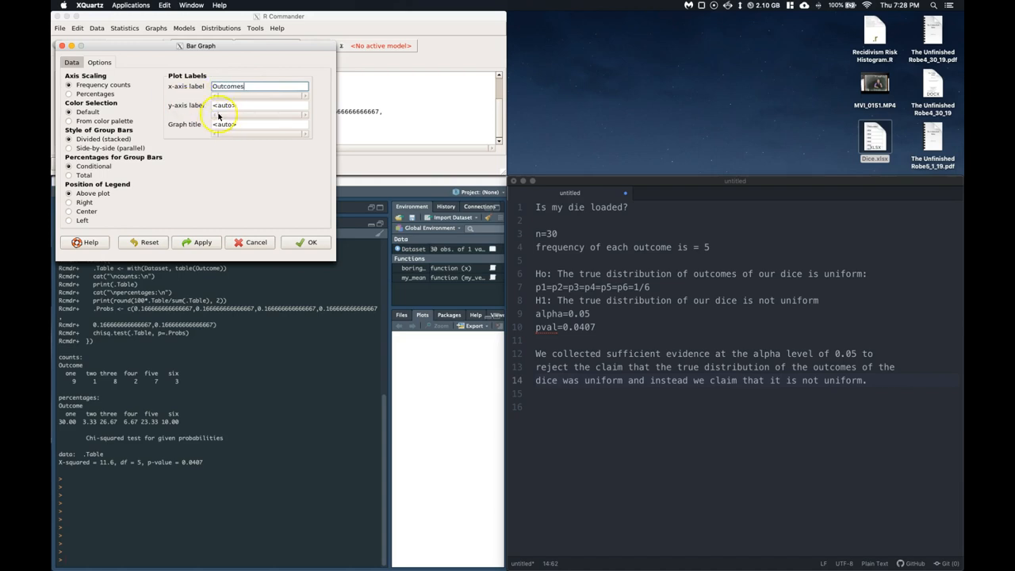
{"action": "left_click", "coordinate": [258, 124]}
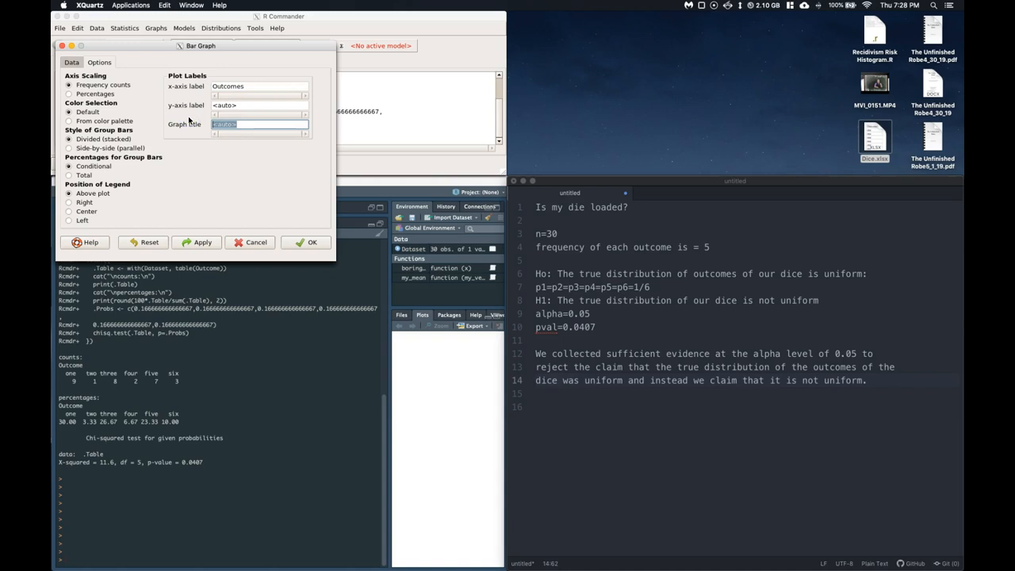
{"action": "type", "text": "Is"}
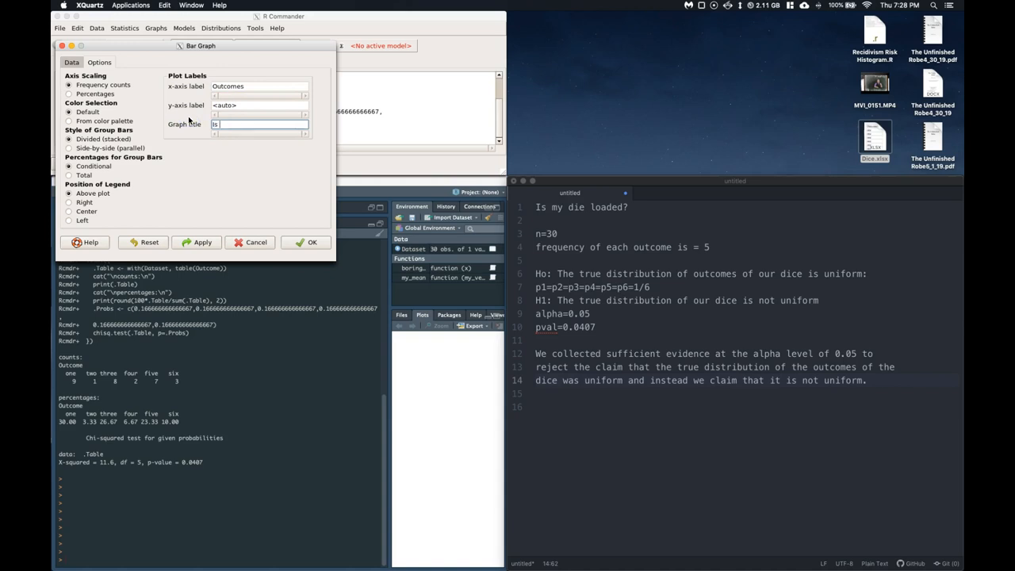
{"action": "type", "text": "our dice loaded?"}
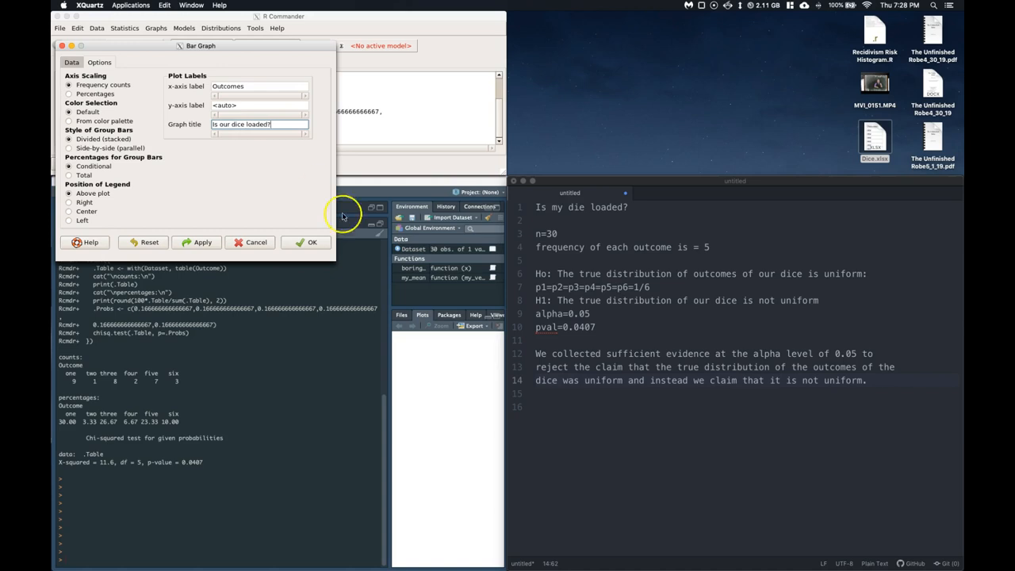
{"action": "left_click", "coordinate": [312, 242]}
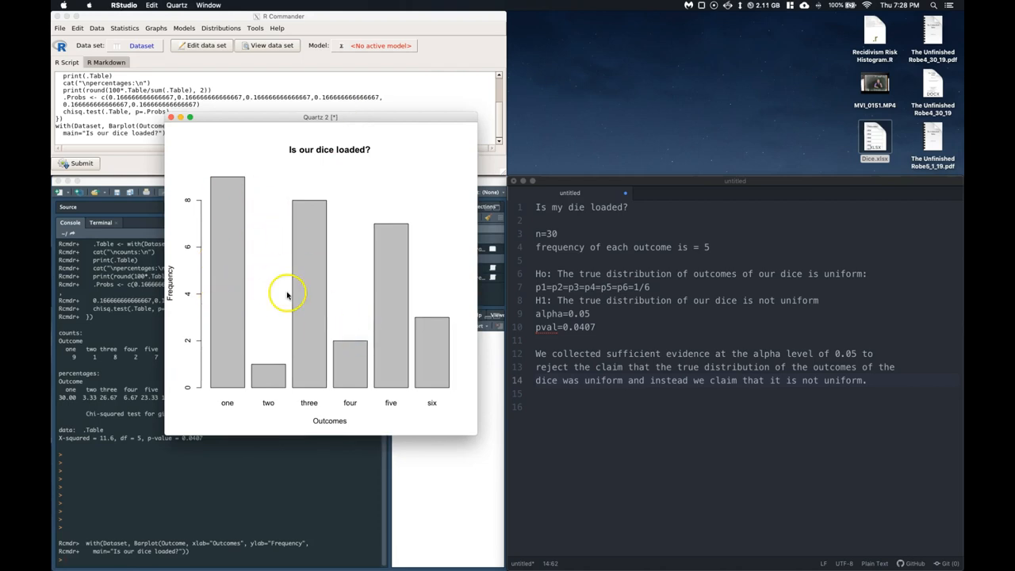
{"action": "mouse_move", "coordinate": [227, 316]}
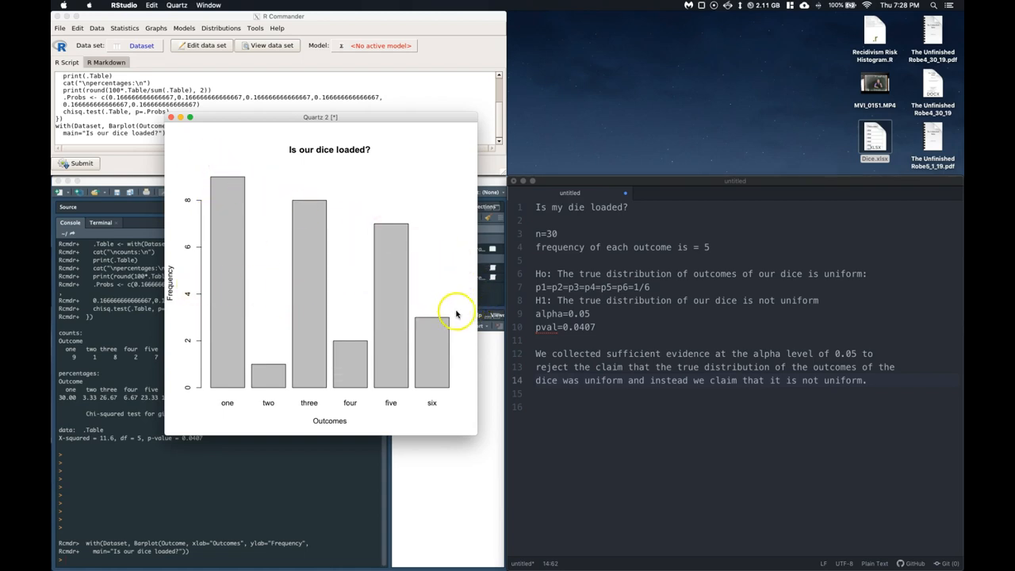
{"action": "mouse_move", "coordinate": [403, 296]}
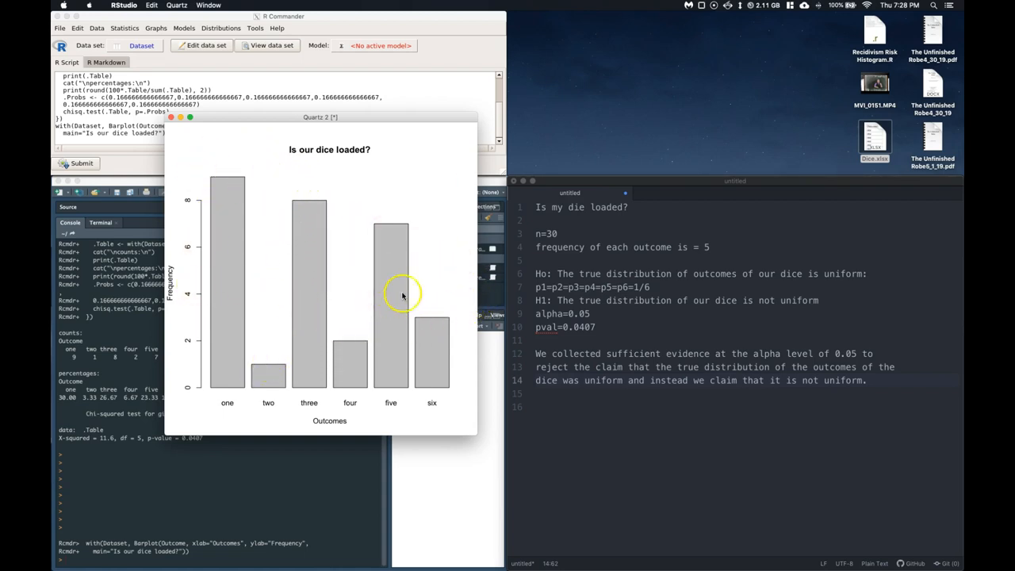
{"action": "mouse_move", "coordinate": [315, 301]}
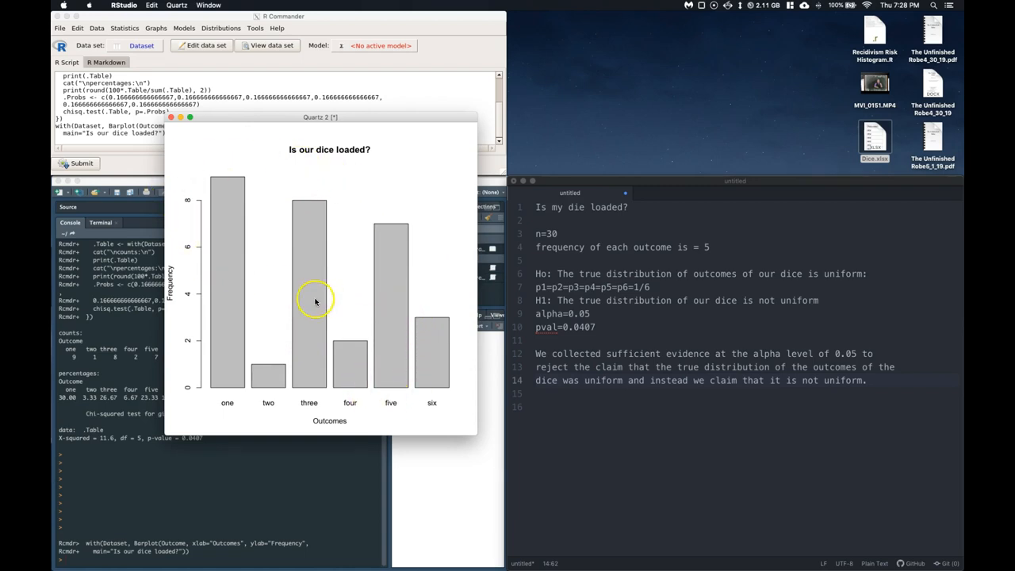